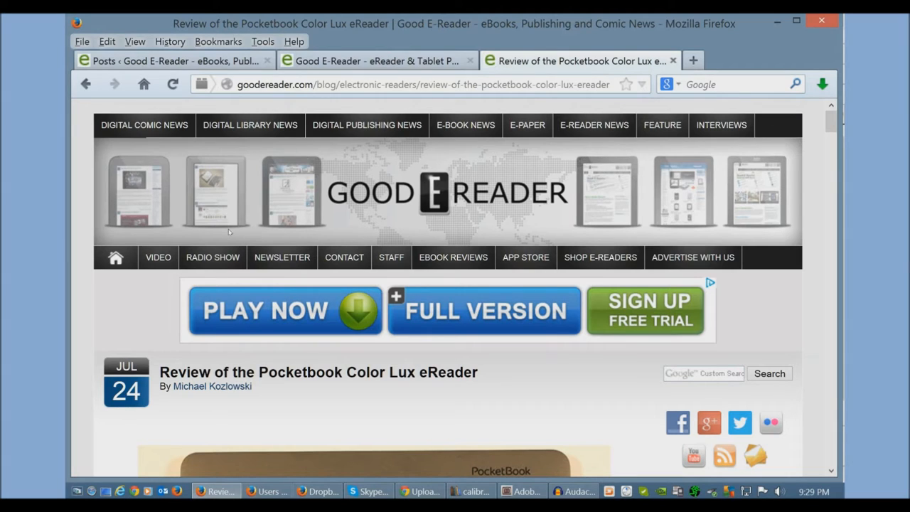
# Scroll the Good E-Reader Pocketbook Color Lux review down past its header to the first device photo.
pyautogui.scroll(-3)
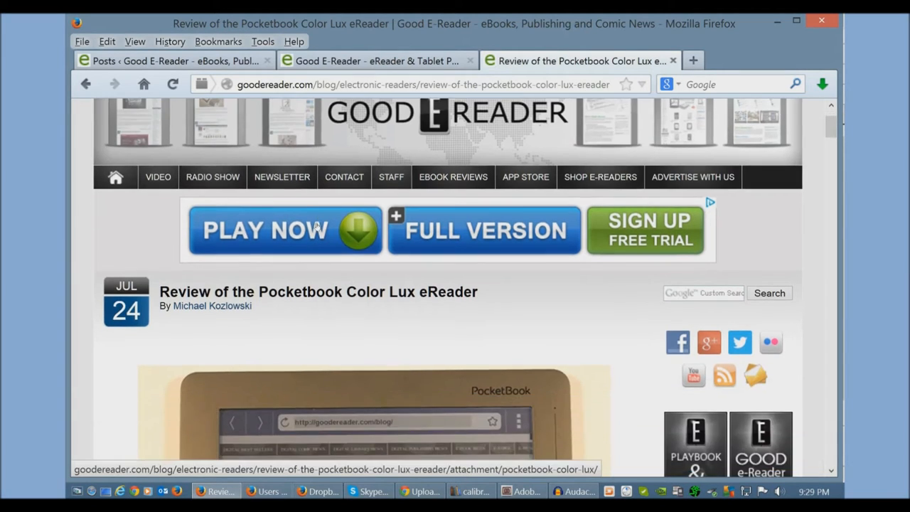
pyautogui.scroll(-3)
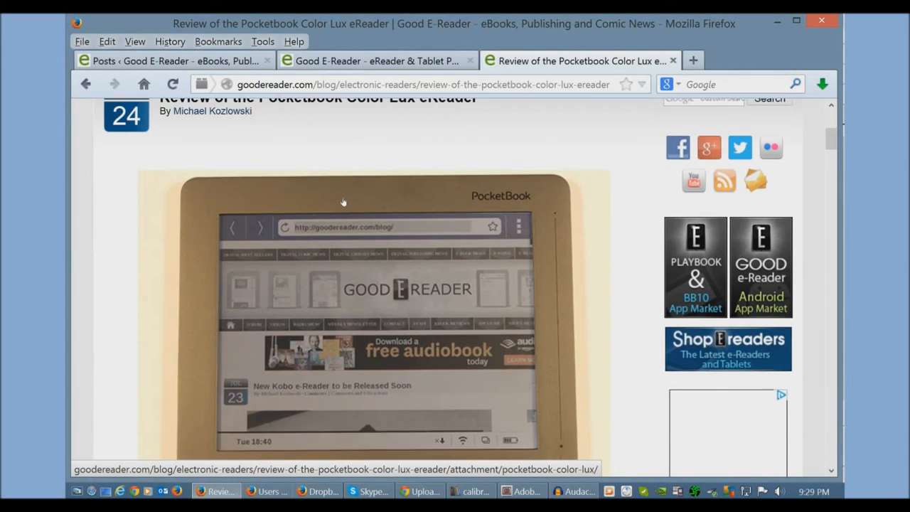
pyautogui.scroll(-3)
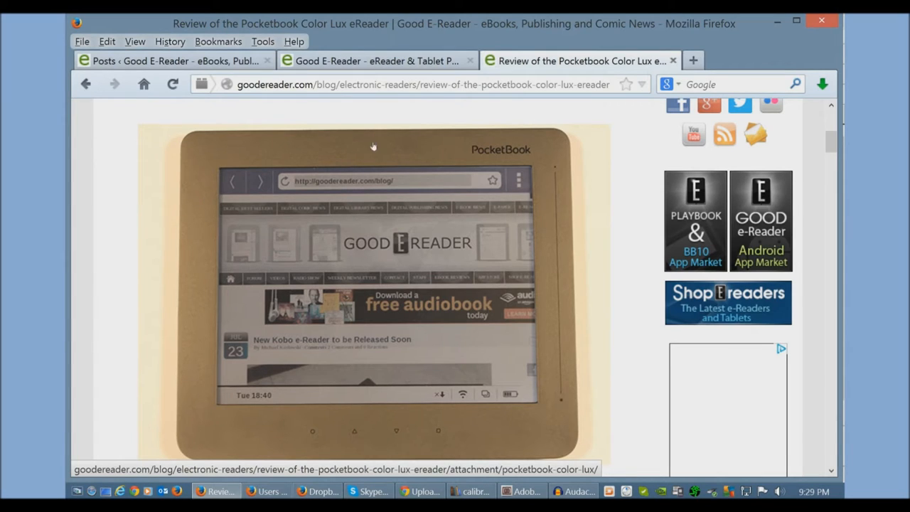
pyautogui.moveTo(327, 123)
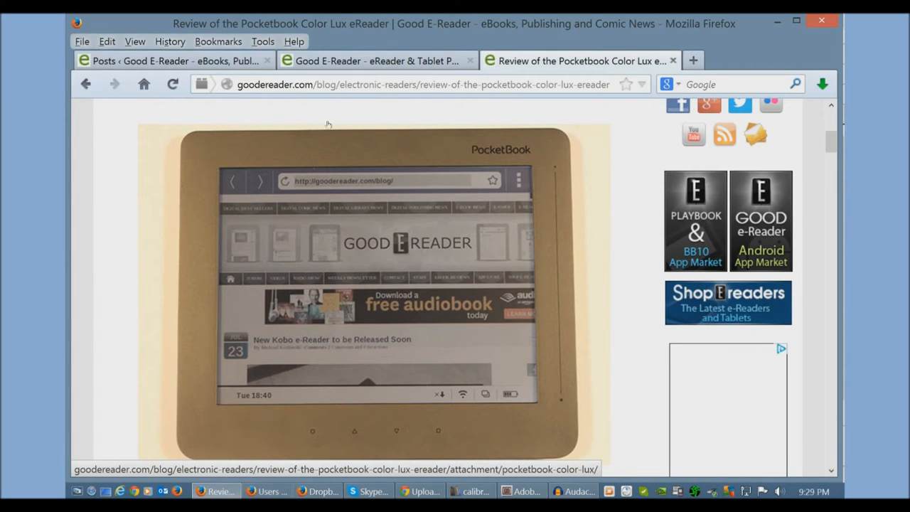
pyautogui.moveTo(346, 155)
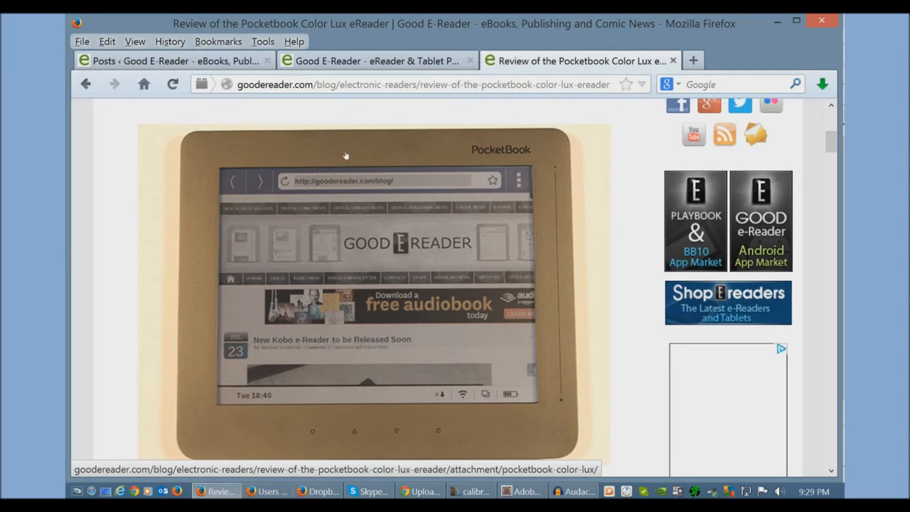
pyautogui.moveTo(344, 235)
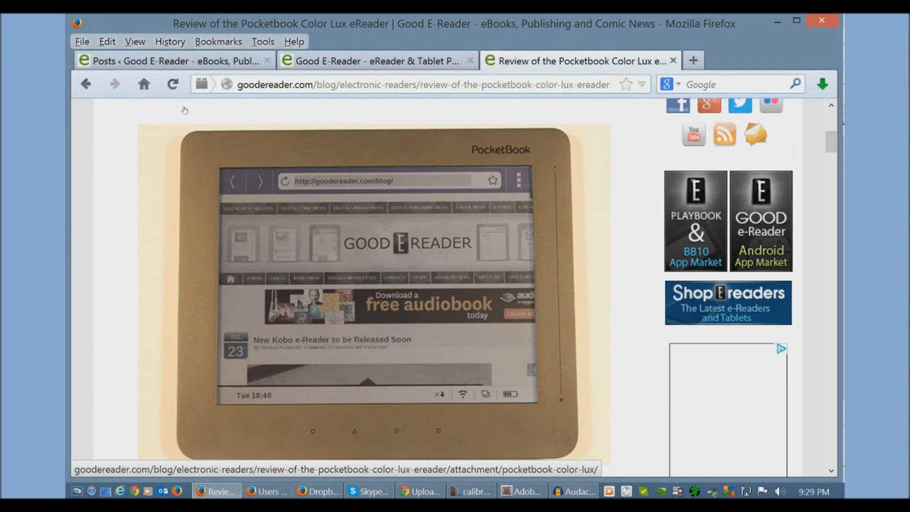
pyautogui.moveTo(162, 199)
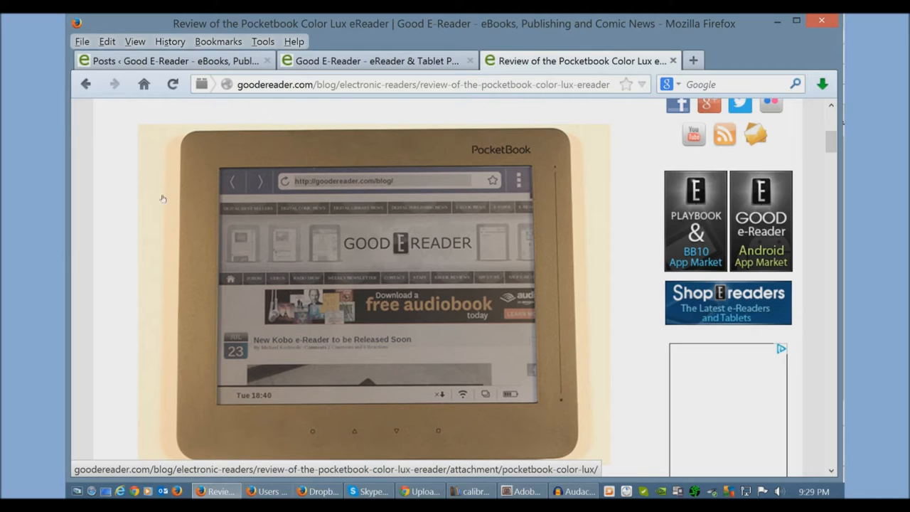
pyautogui.moveTo(165, 199)
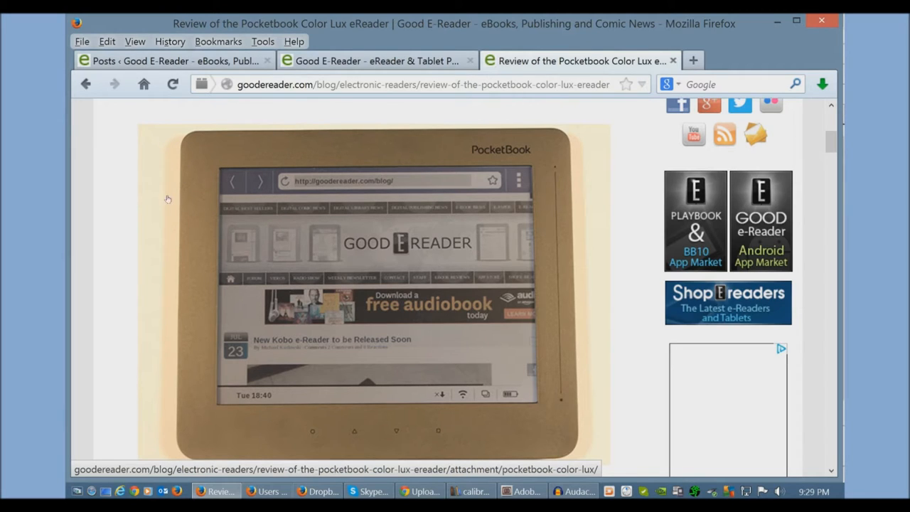
pyautogui.moveTo(281, 245)
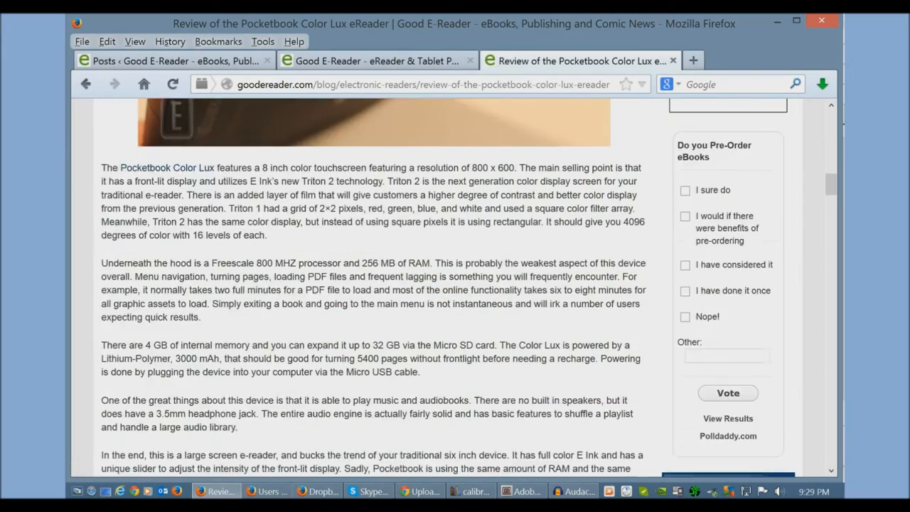
# Highlight the review's supported formats list (PDF … HTML), then bring up the empty calibre library.
pyautogui.scroll(-3)
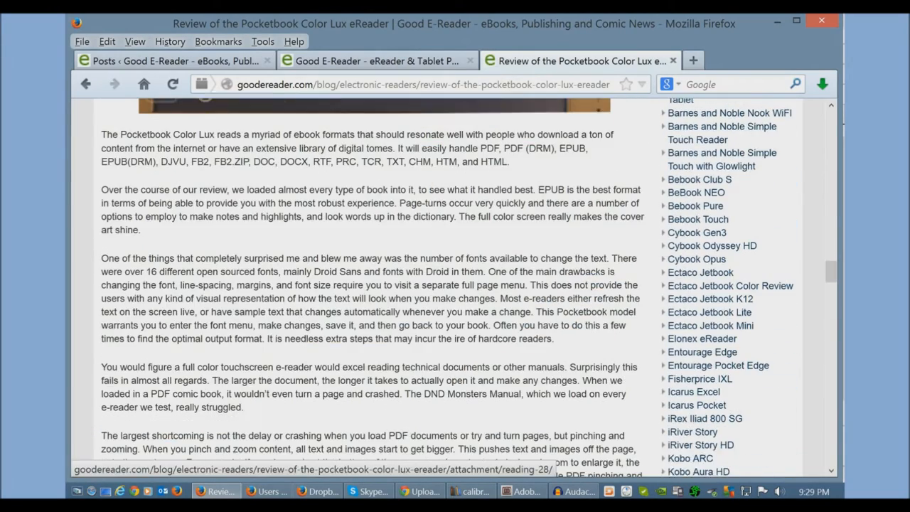
pyautogui.scroll(-3)
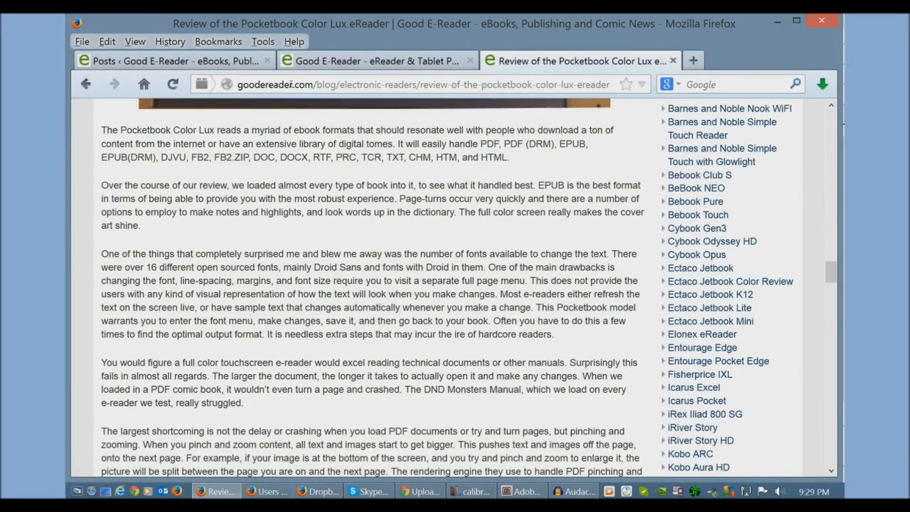
pyautogui.moveTo(480, 144); pyautogui.dragTo(509, 156)
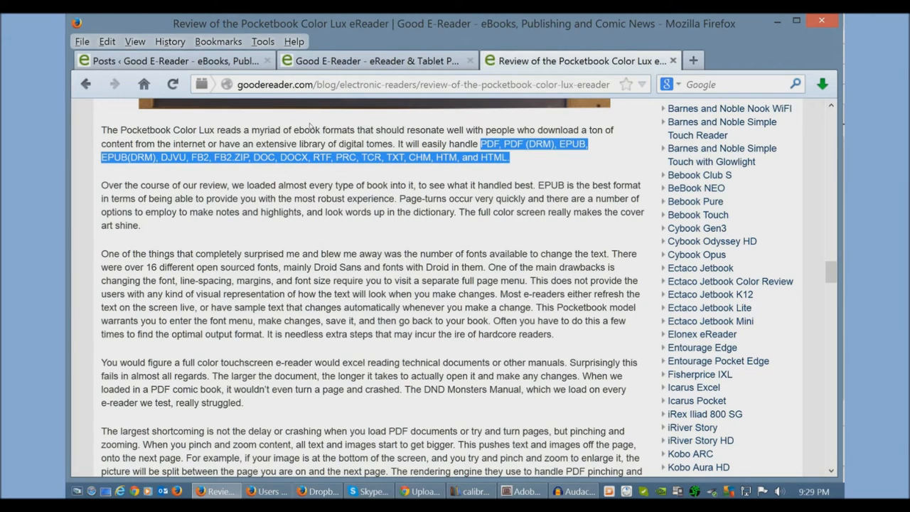
pyautogui.moveTo(256, 209)
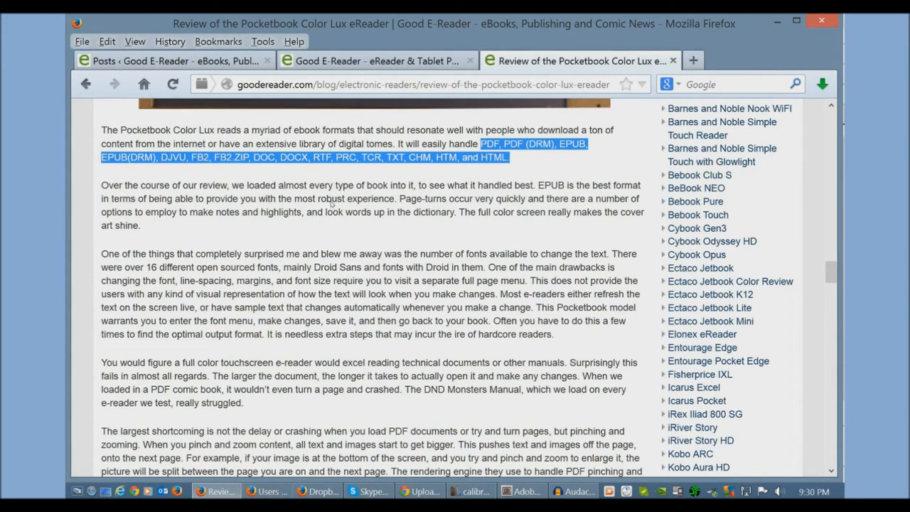
pyautogui.click(469, 490)
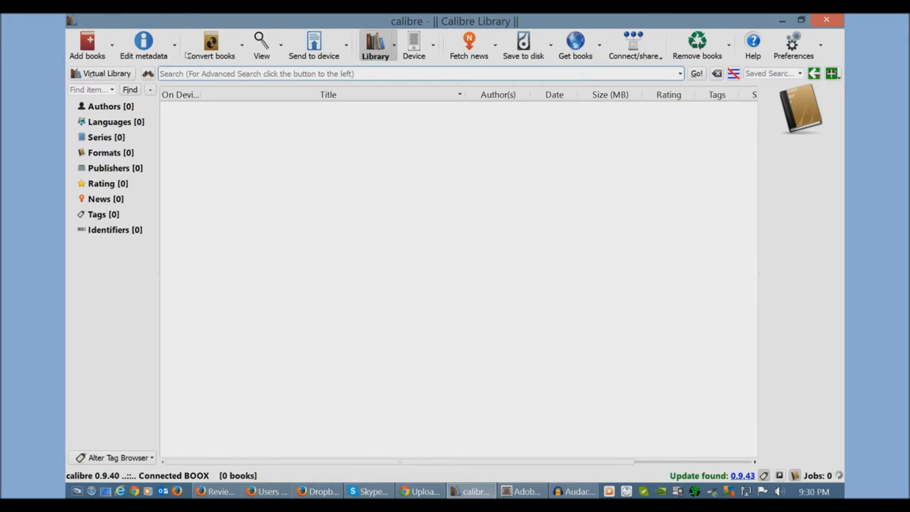
# Show the reader's main memory in calibre and select its one book, The Lying Game by Sara Shepard.
pyautogui.click(419, 74)
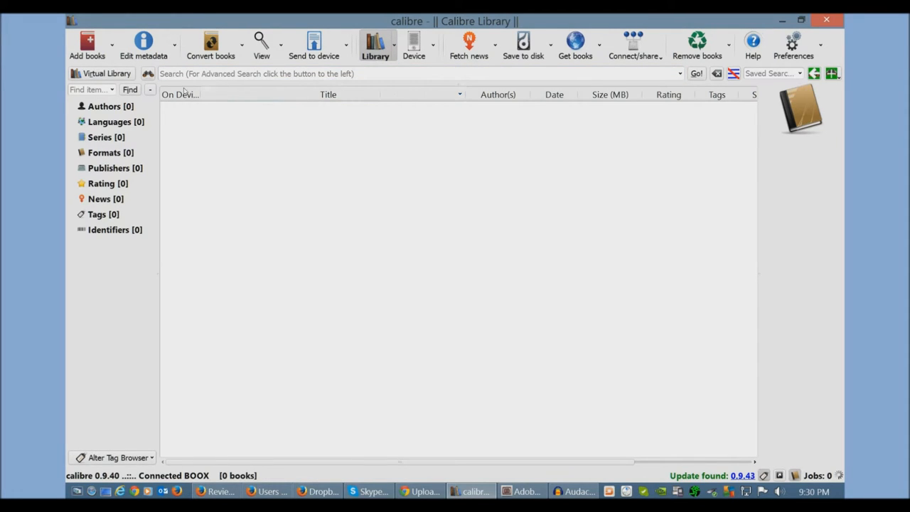
pyautogui.moveTo(87, 43)
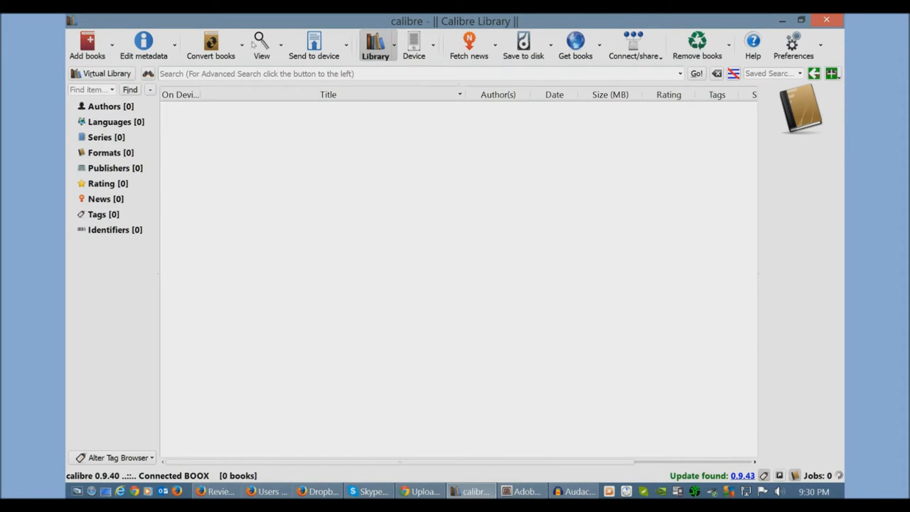
pyautogui.click(414, 44)
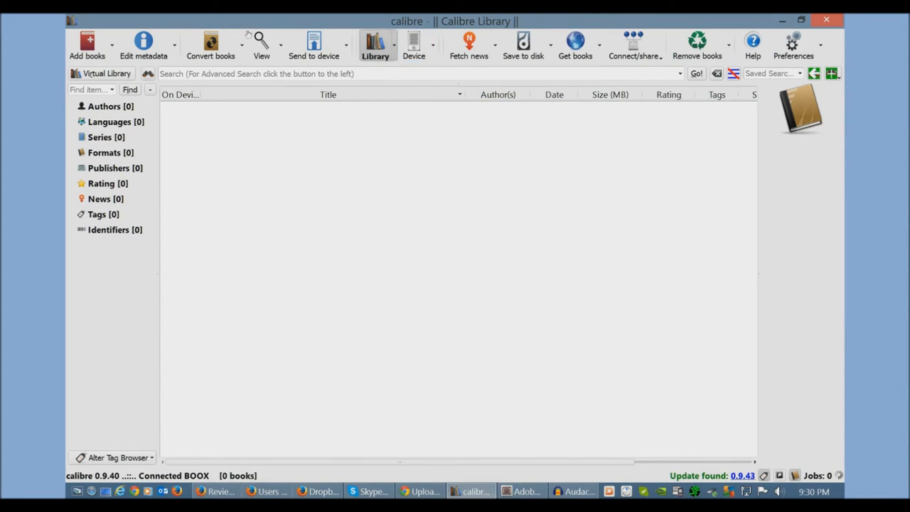
pyautogui.moveTo(413, 44)
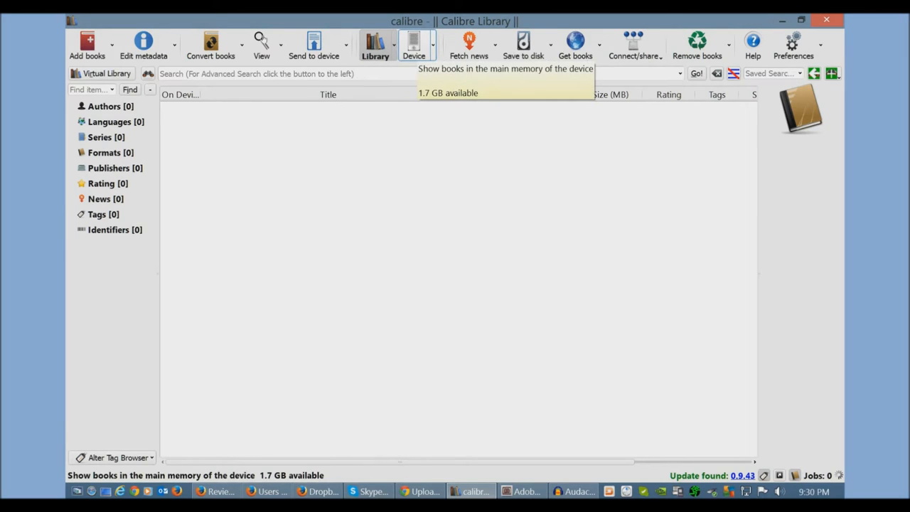
pyautogui.click(414, 42)
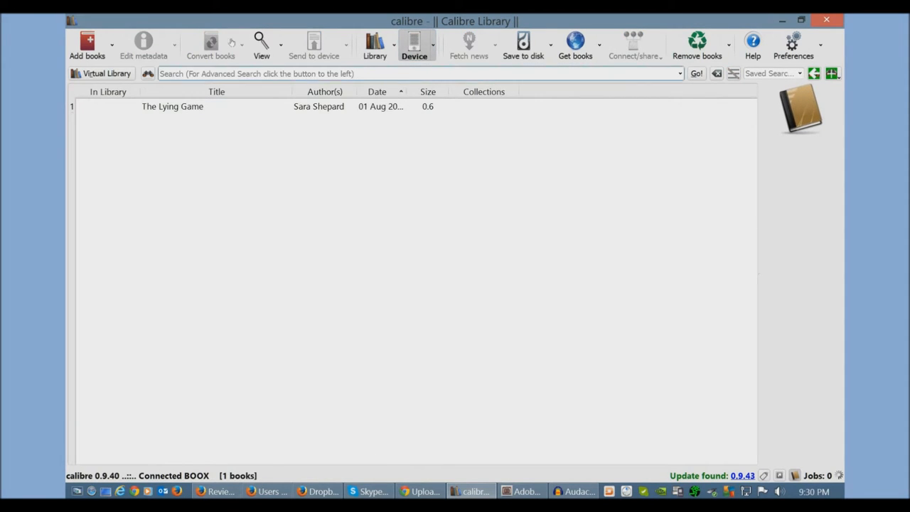
pyautogui.click(172, 105)
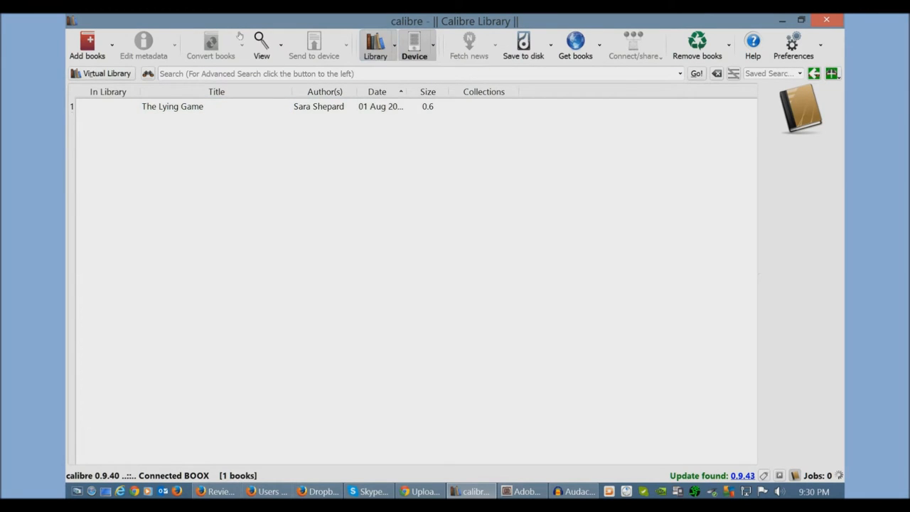
# Back in the library, add Rock_Chick_Revolution.epub from the Desktop via Add books.
pyautogui.click(375, 44)
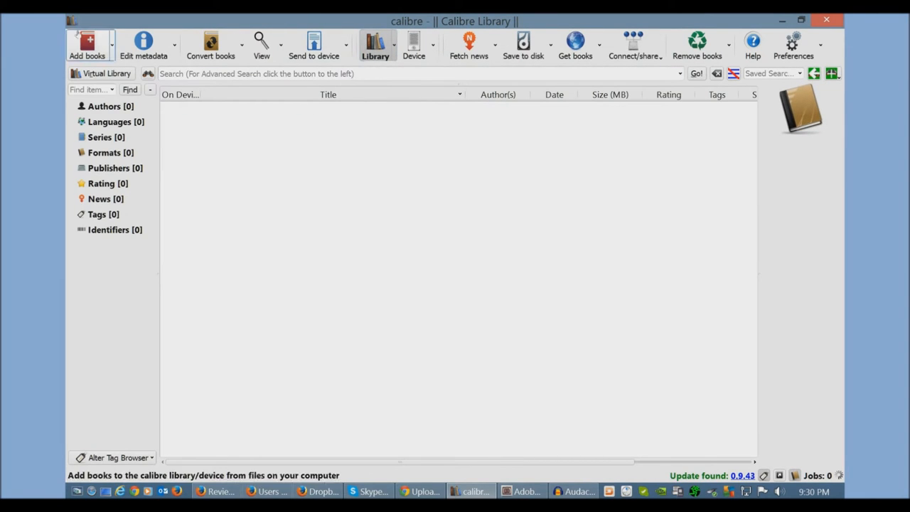
pyautogui.click(86, 43)
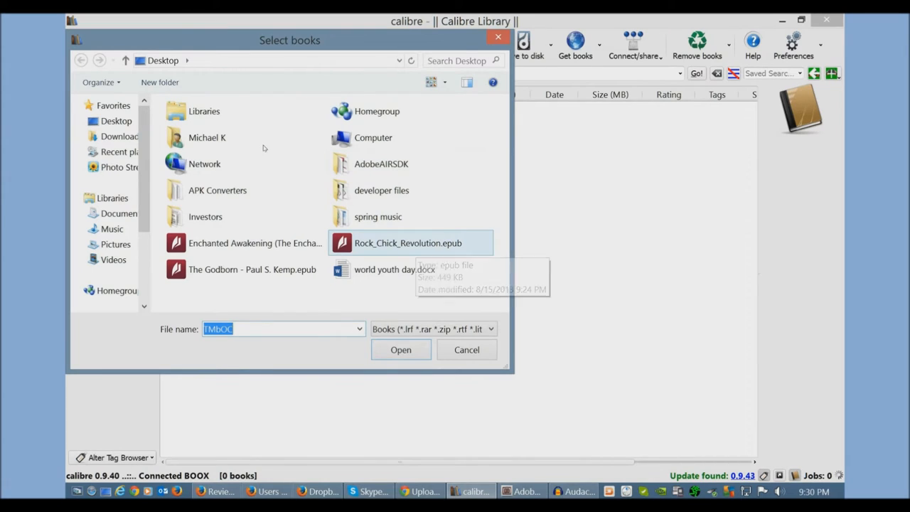
pyautogui.click(400, 350)
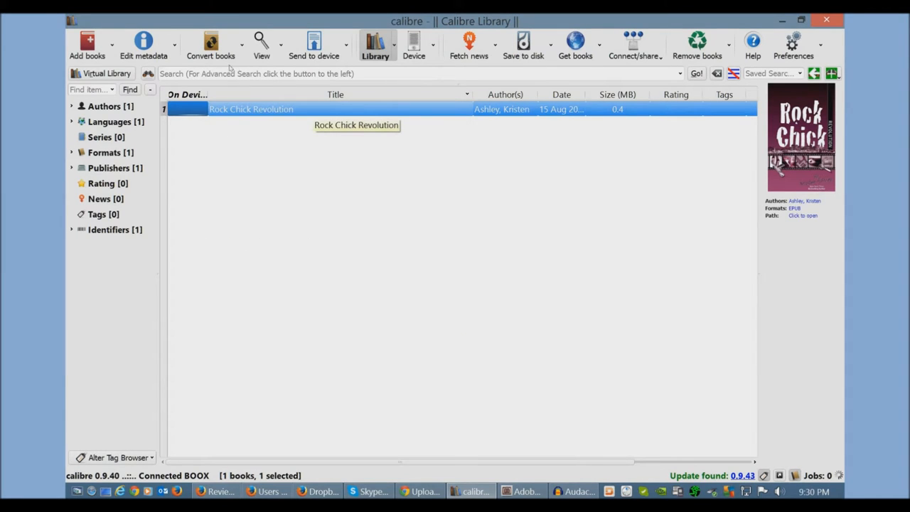
pyautogui.moveTo(176, 68)
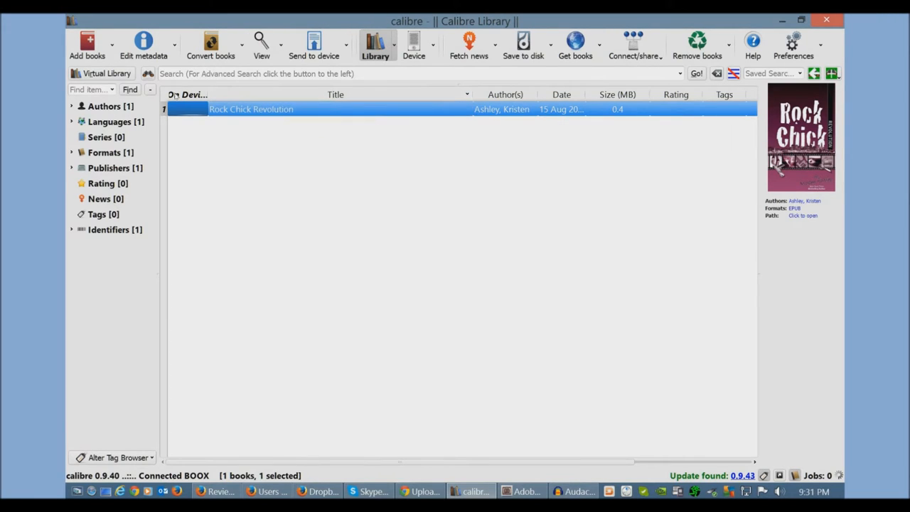
pyautogui.rightClick(250, 108)
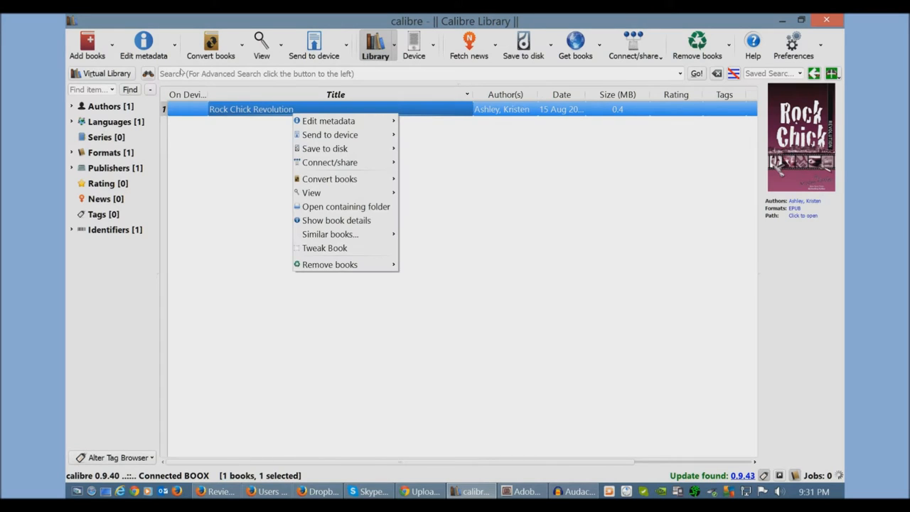
pyautogui.moveTo(330, 179)
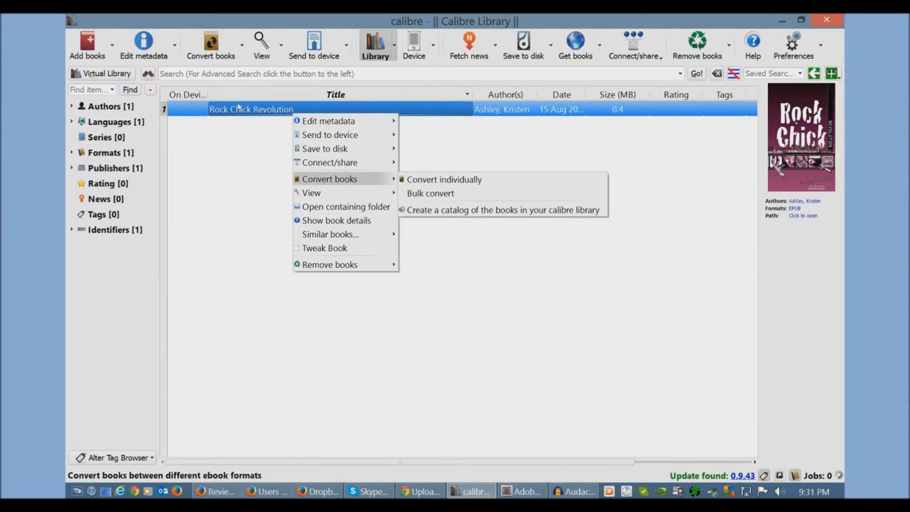
pyautogui.click(444, 179)
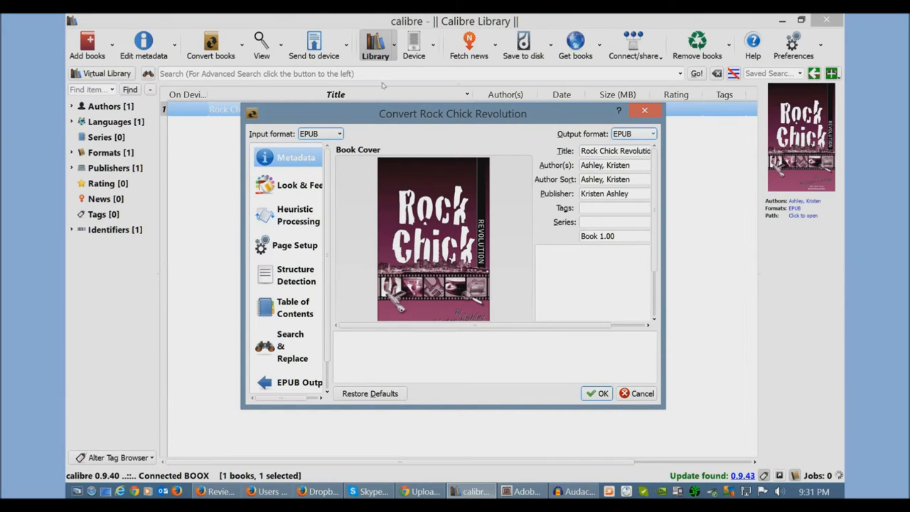
pyautogui.click(651, 134)
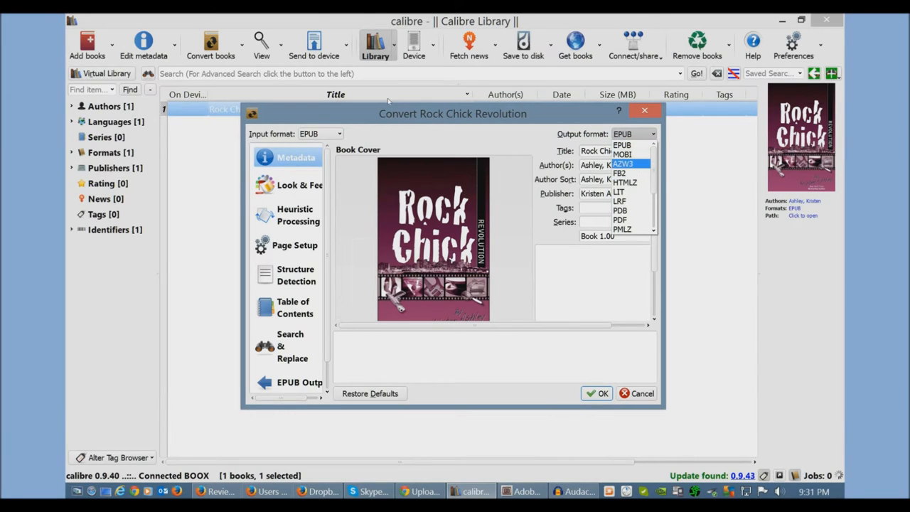
pyautogui.moveTo(624, 182)
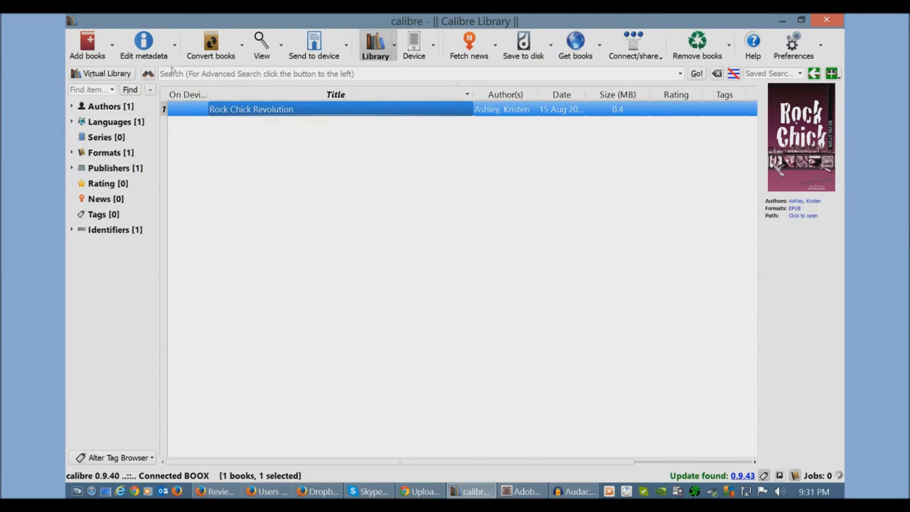
pyautogui.rightClick(250, 108)
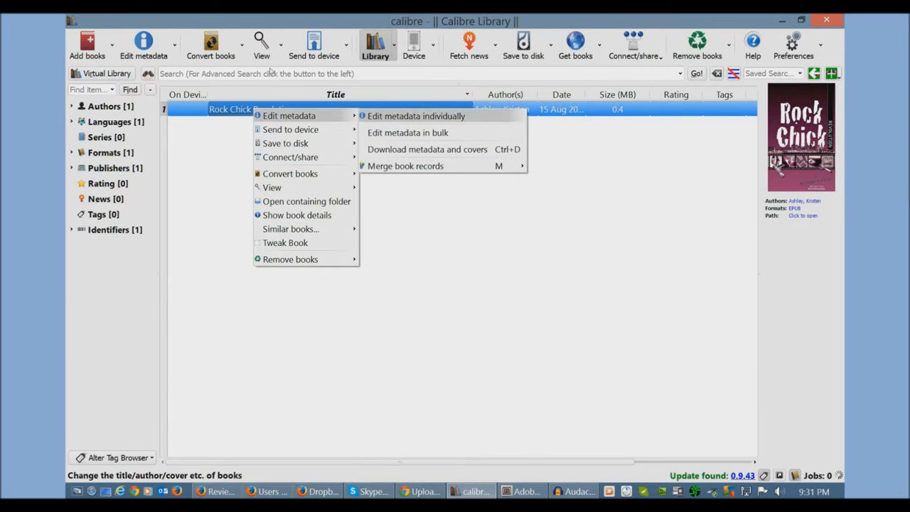
pyautogui.click(415, 116)
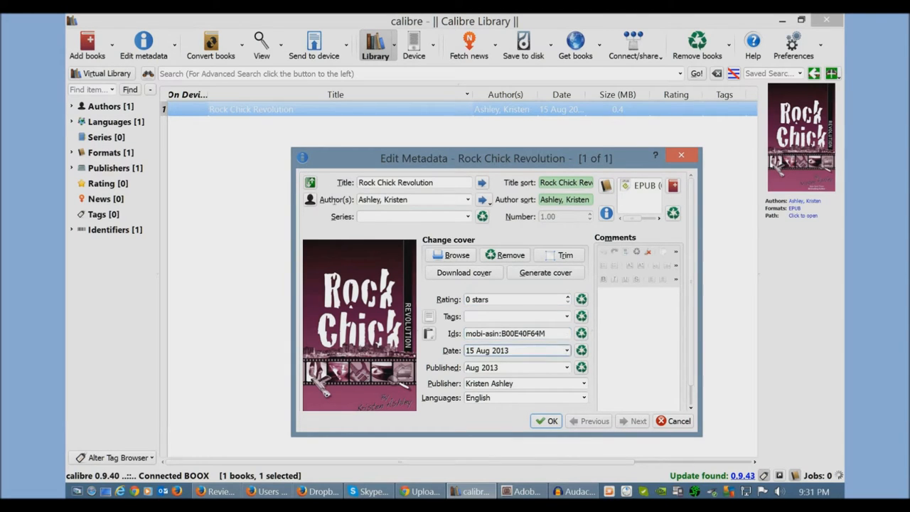
pyautogui.click(413, 182)
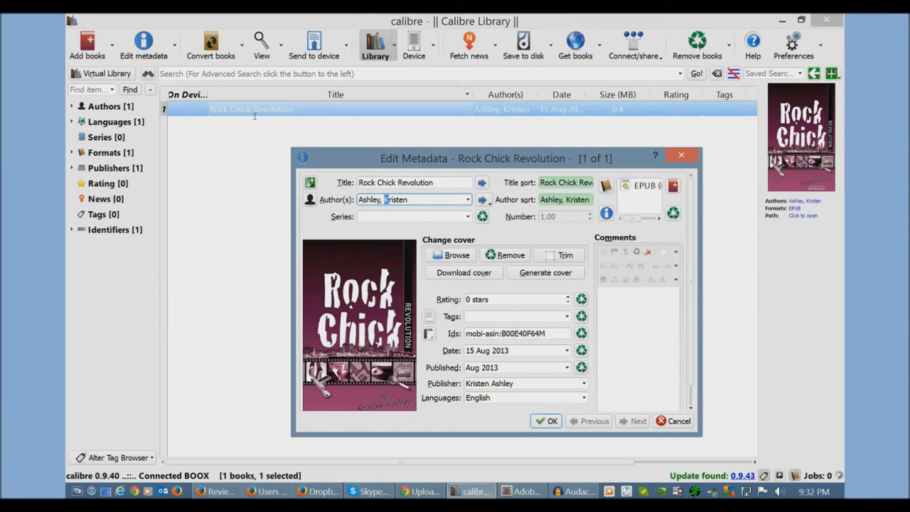
pyautogui.click(412, 216)
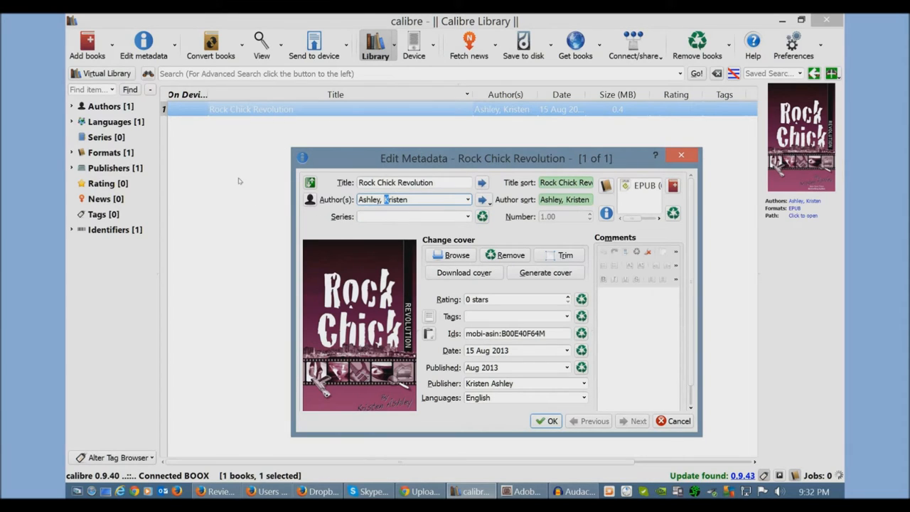
pyautogui.moveTo(225, 187)
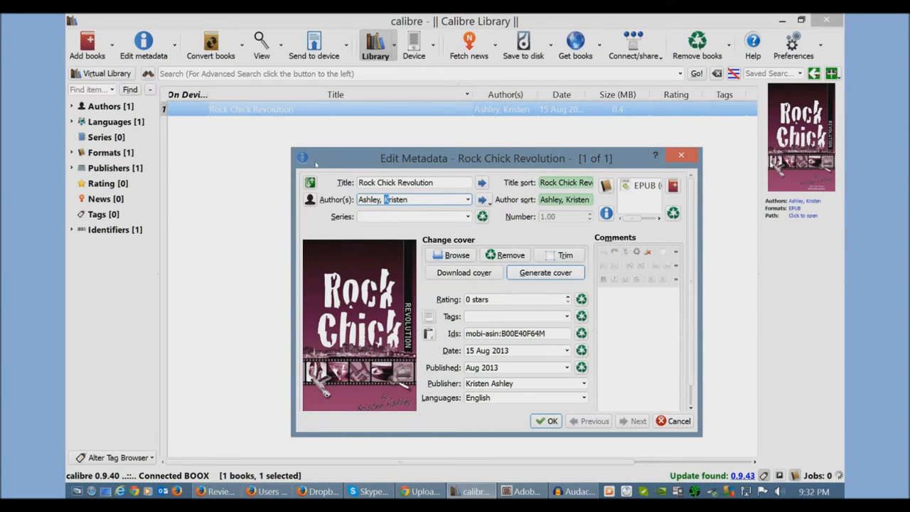
pyautogui.click(464, 273)
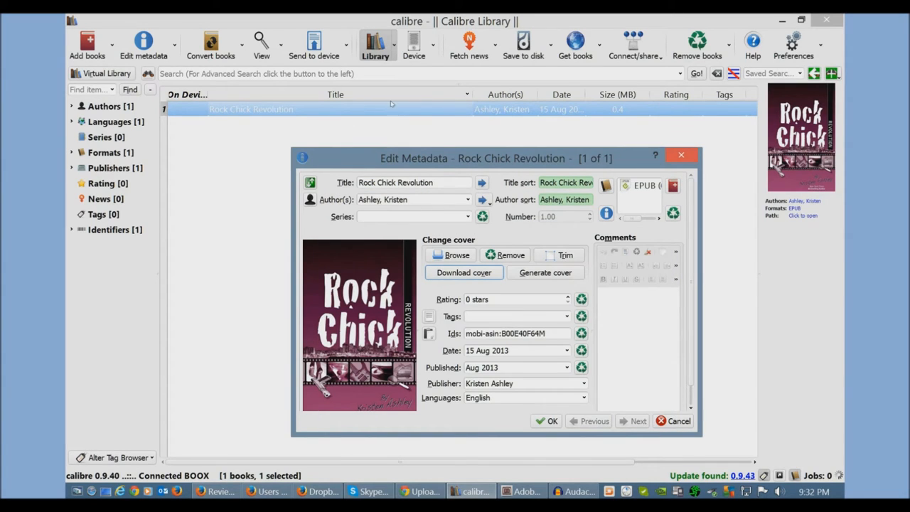
pyautogui.click(412, 182)
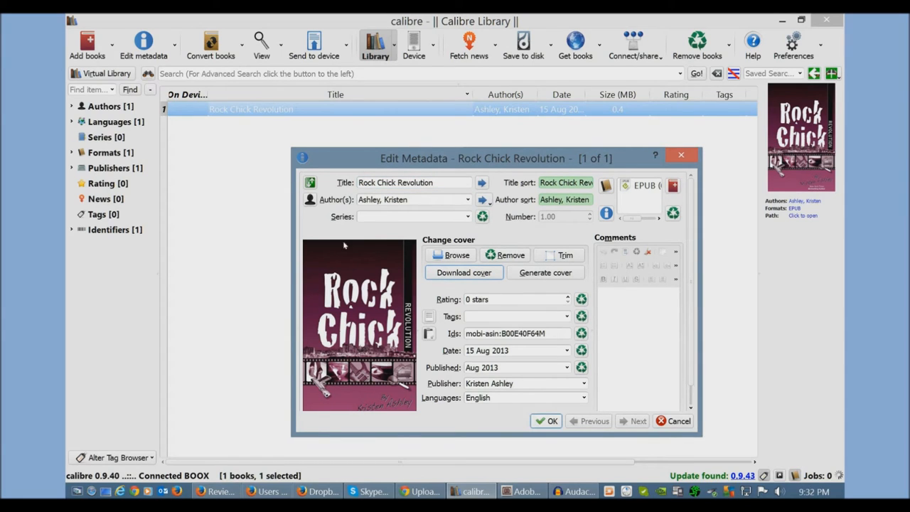
pyautogui.click(546, 420)
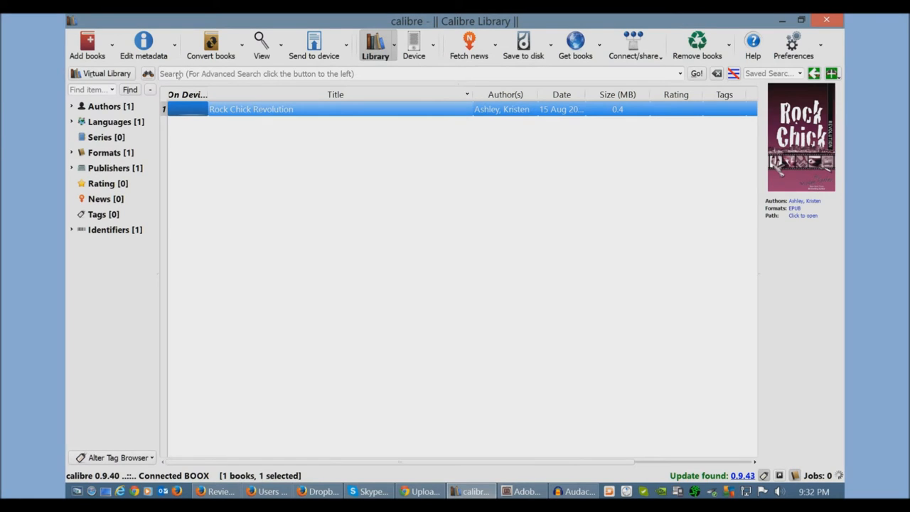
# View the reader's books and select Rock Chick Revolution, now listed beside The Lying Game.
pyautogui.rightClick(250, 108)
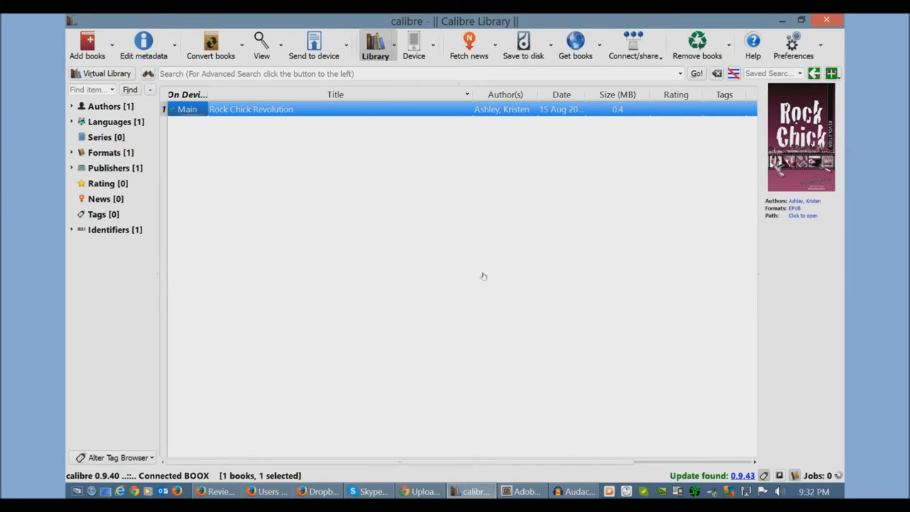
pyautogui.click(414, 44)
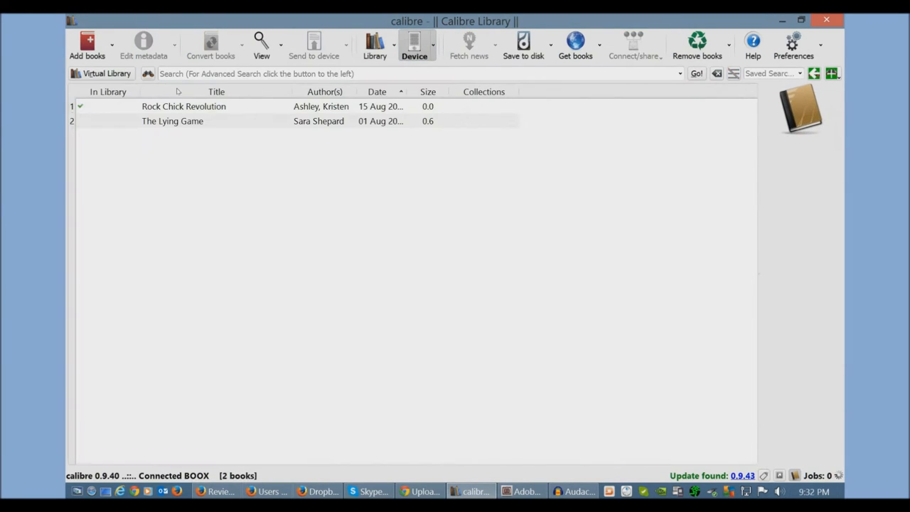
pyautogui.click(183, 105)
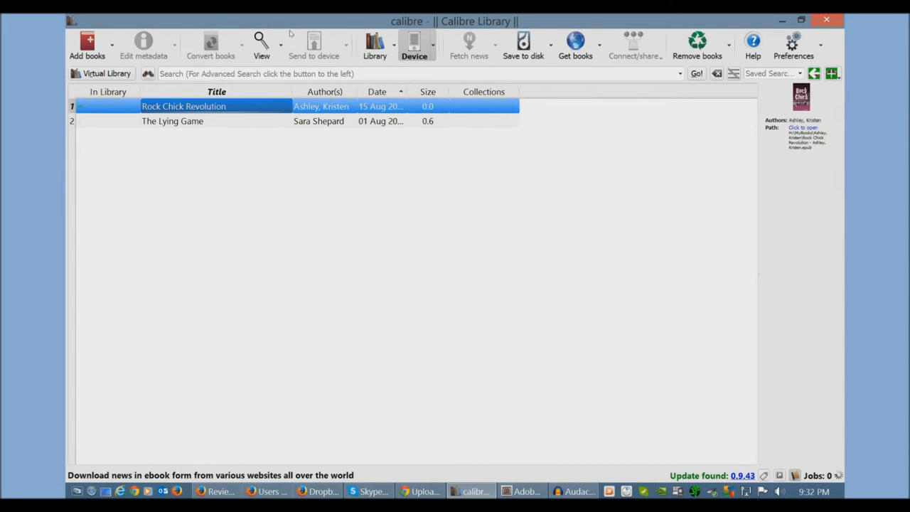
pyautogui.moveTo(469, 44)
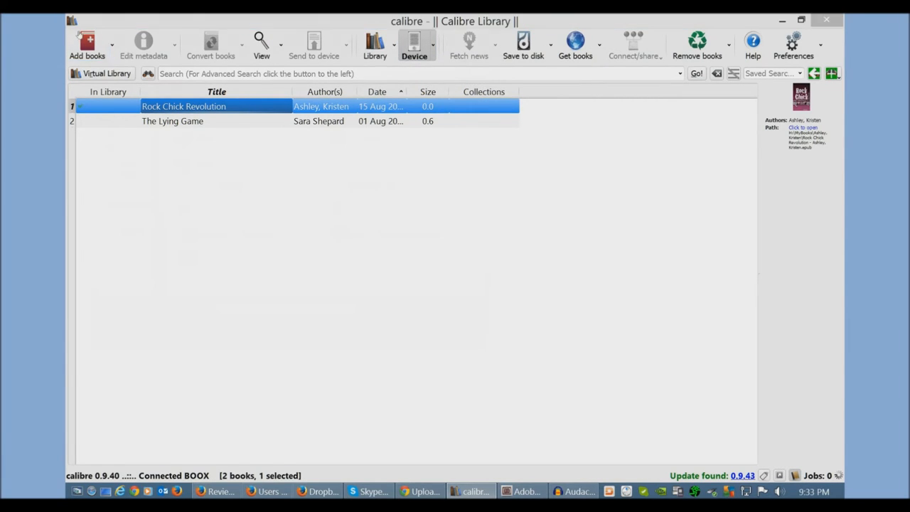
pyautogui.click(87, 43)
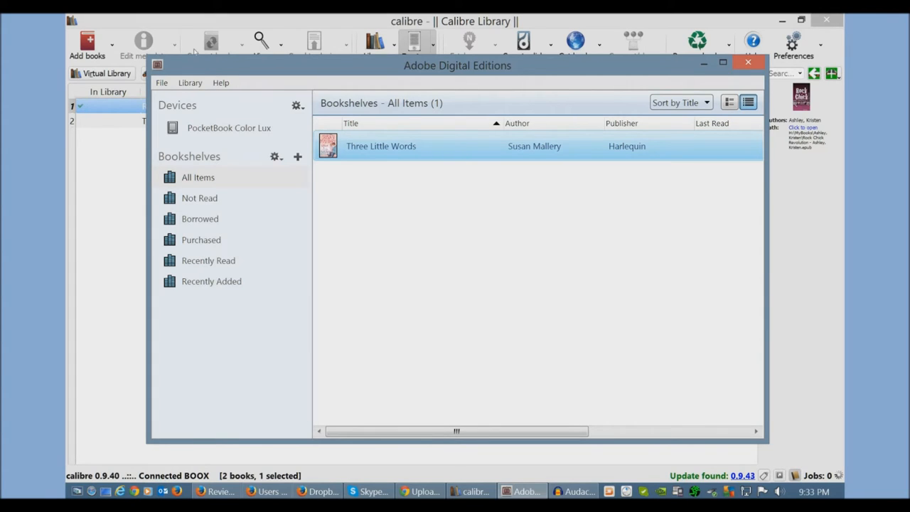
pyautogui.moveTo(272, 51)
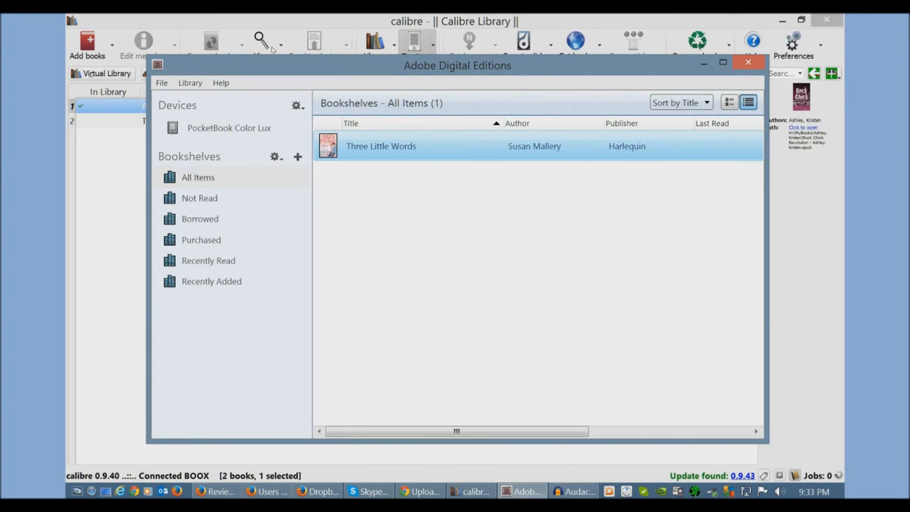
pyautogui.moveTo(284, 112)
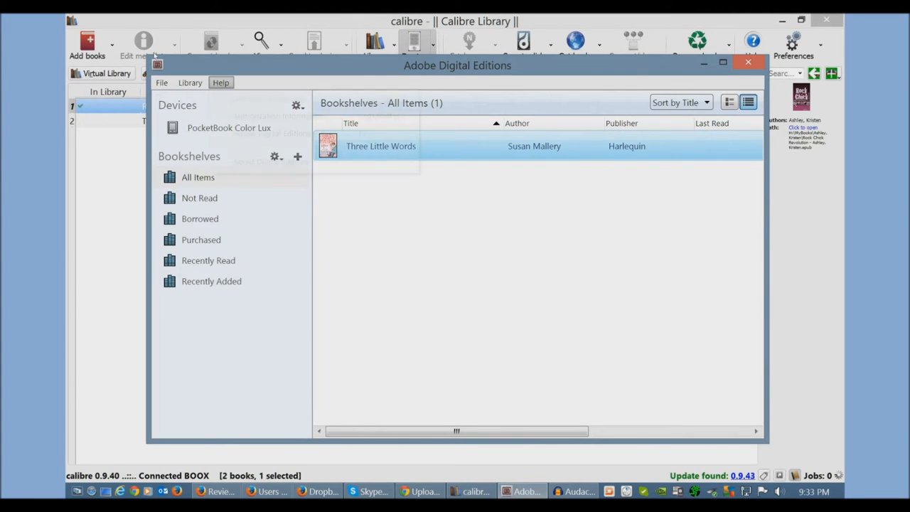
# Look through the Adobe Digital Editions Help menu with its computer authorization options.
pyautogui.click(220, 82)
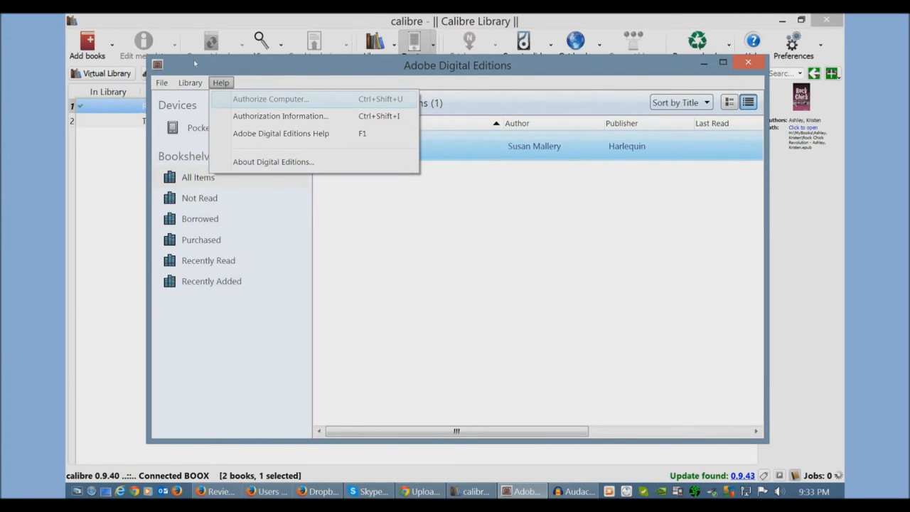
pyautogui.moveTo(273, 162)
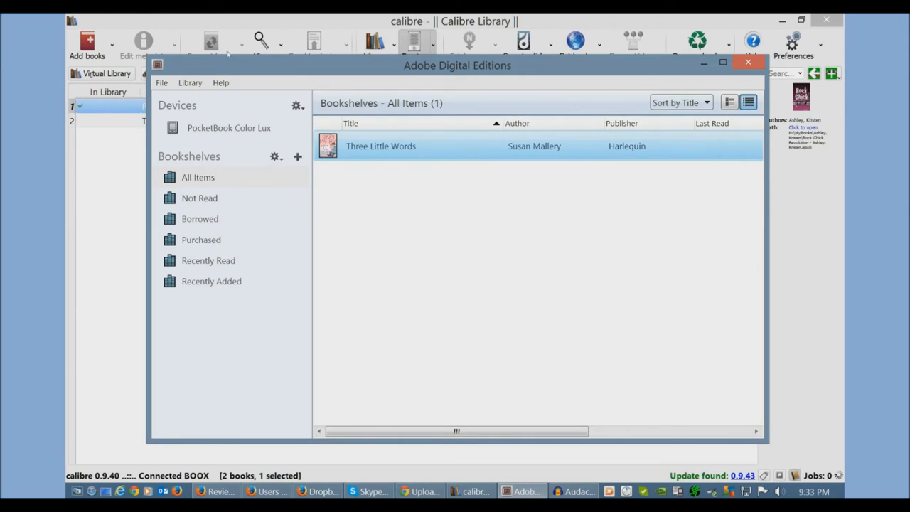
pyautogui.moveTo(264, 94)
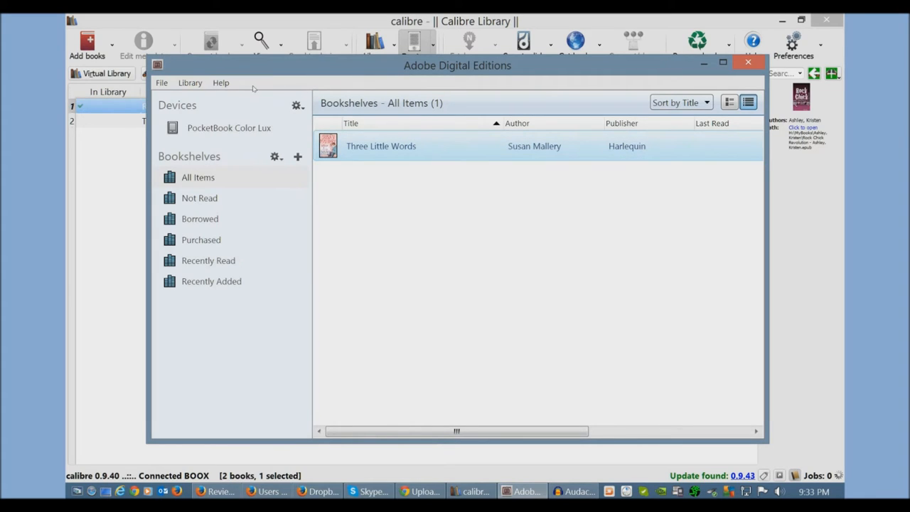
pyautogui.moveTo(269, 86)
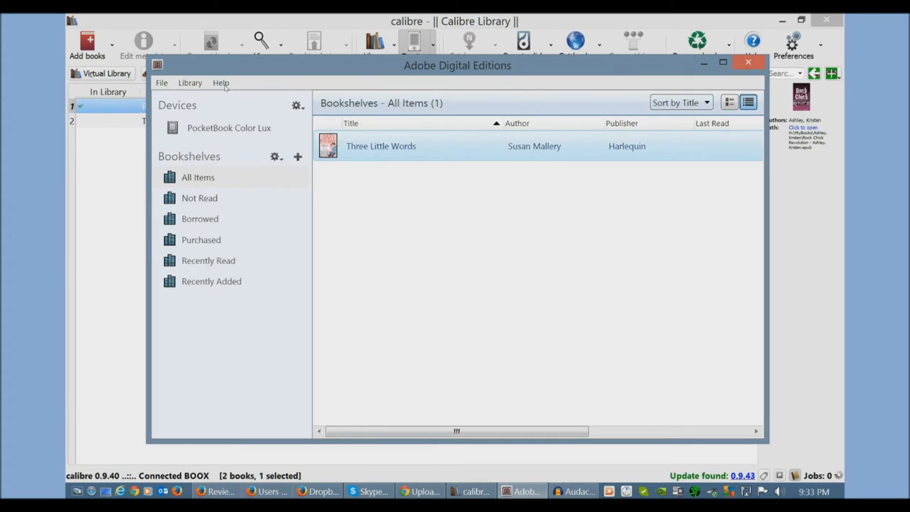
pyautogui.moveTo(255, 97)
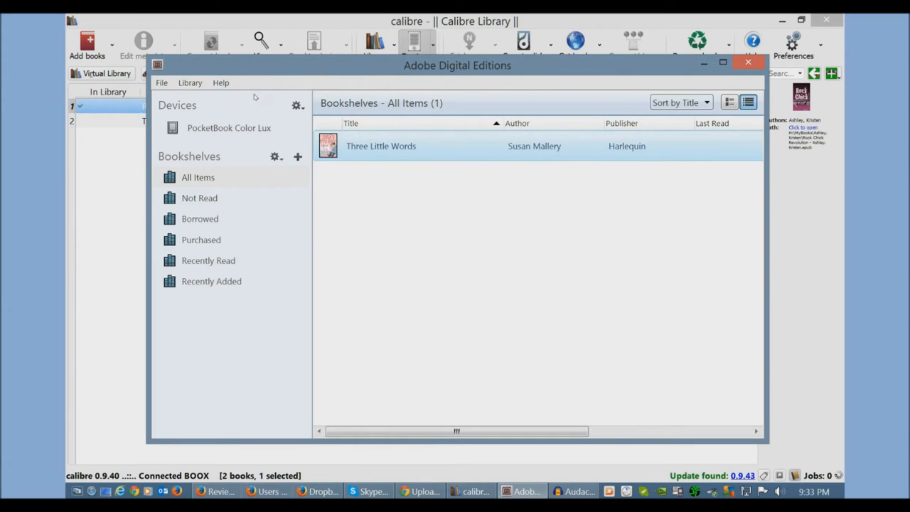
pyautogui.moveTo(267, 95)
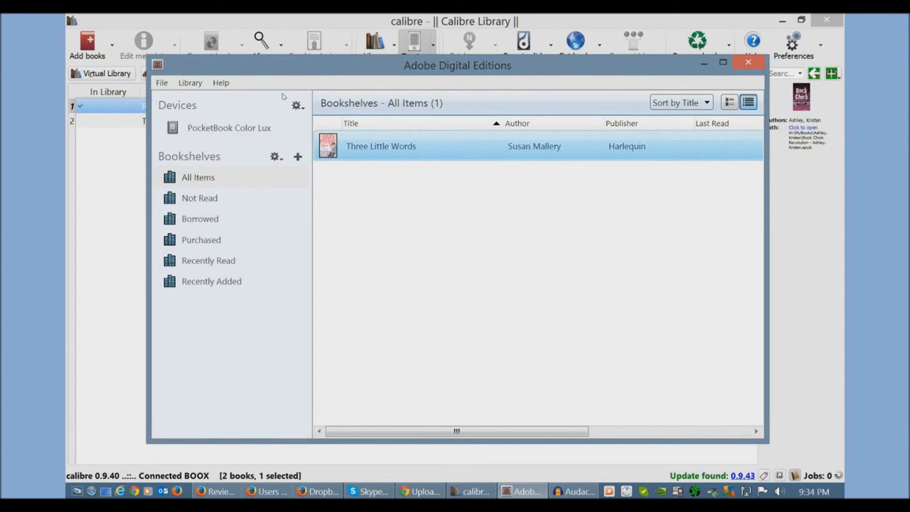
# Add the Enchanted Awakening EPUB from the Desktop to the ADE library and view the PocketBook Color Lux's books.
pyautogui.click(229, 128)
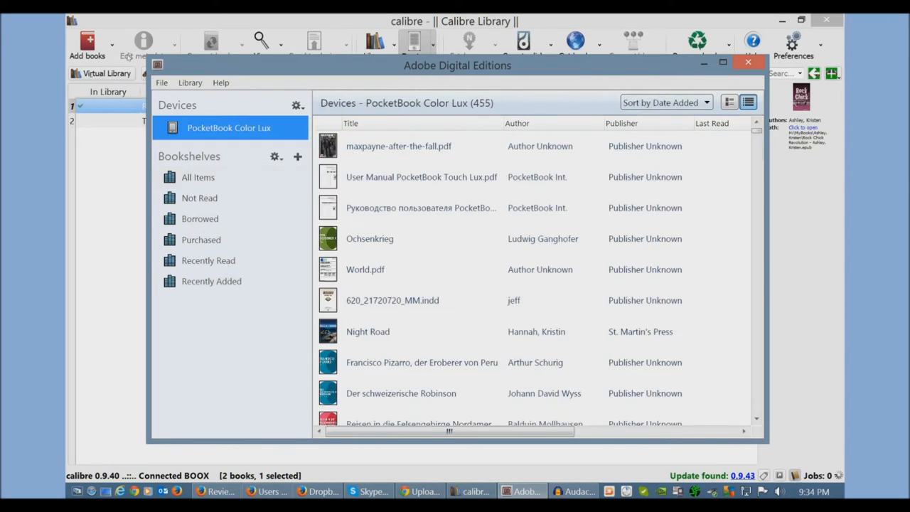
pyautogui.click(198, 176)
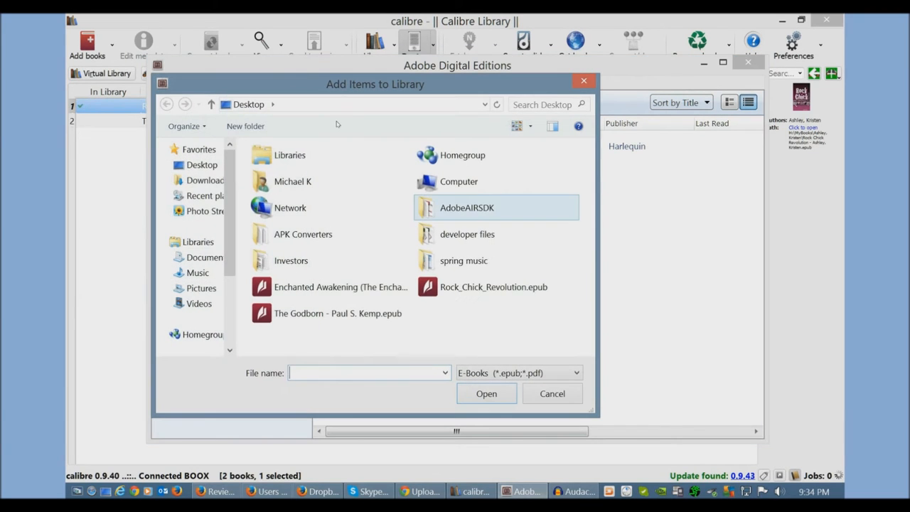
pyautogui.click(551, 392)
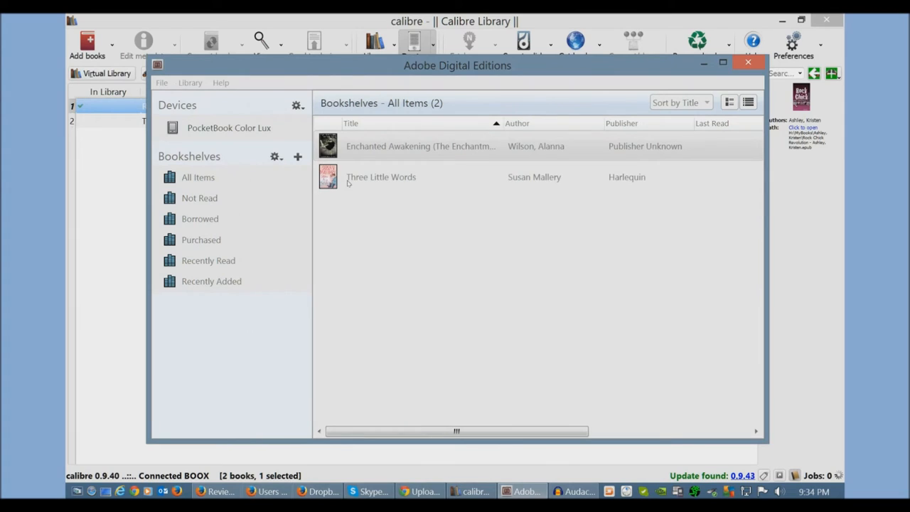
pyautogui.click(748, 102)
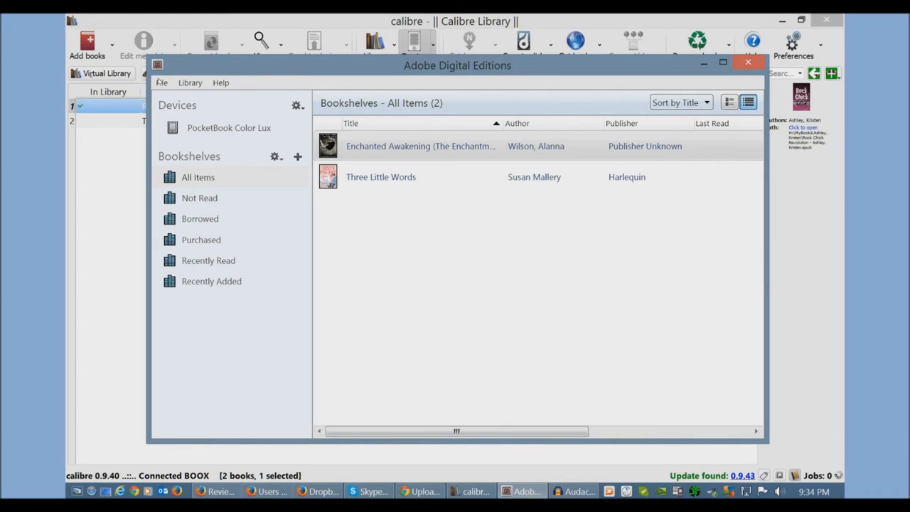
pyautogui.click(229, 128)
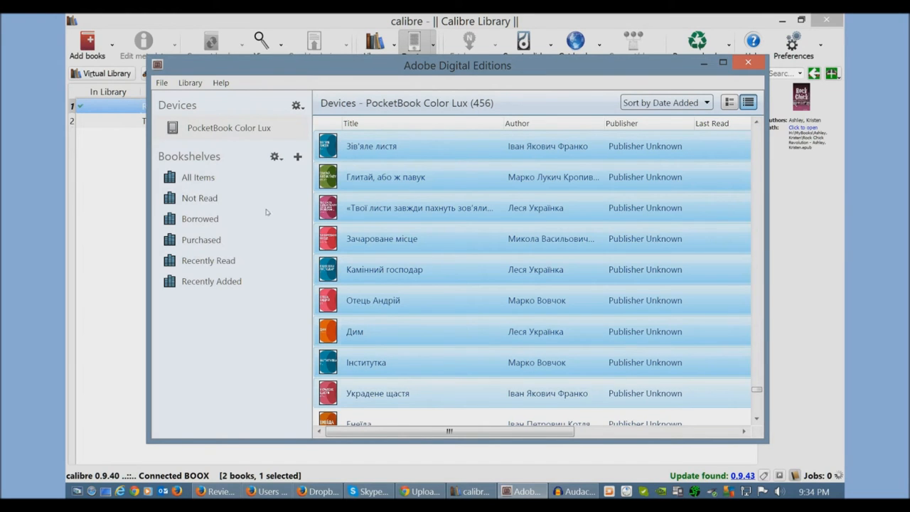
# Browse the PocketBook Color Lux book list under Devices in Adobe Digital Editions.
pyautogui.click(371, 145)
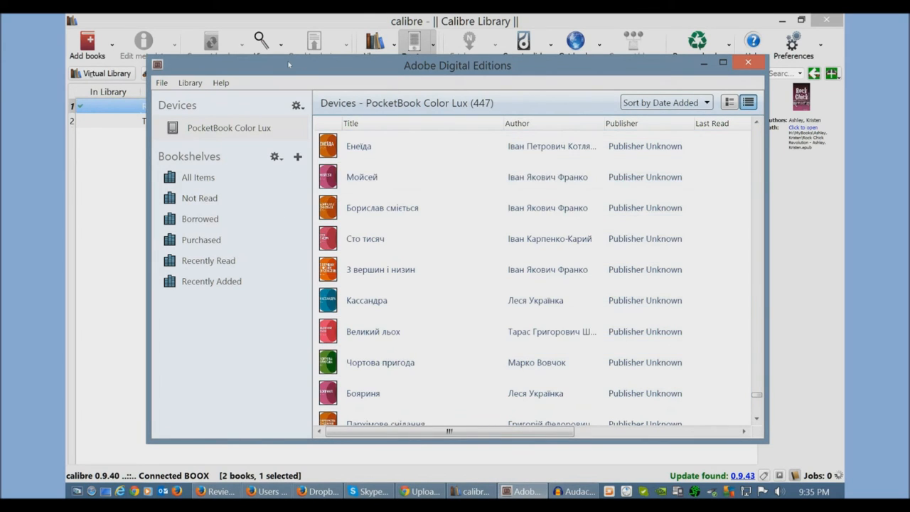
pyautogui.moveTo(304, 68)
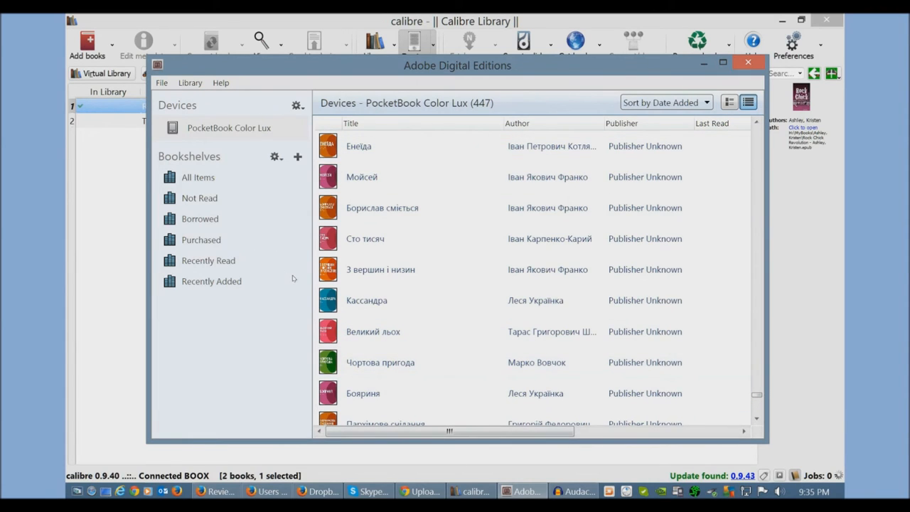
pyautogui.moveTo(91, 287)
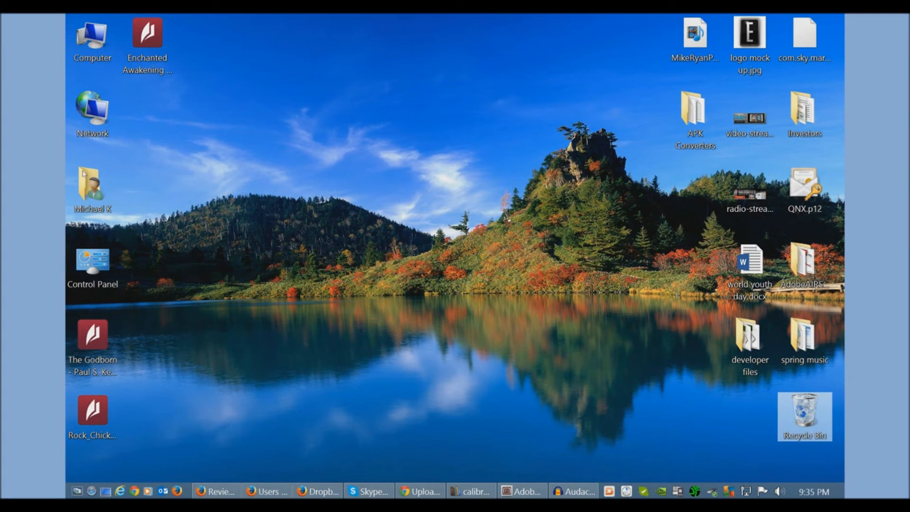
# From Computer, browse the PocketBook Color Lux (H:) drive's folders and enter the Photo folder with its nine JPEGs.
pyautogui.doubleClick(91, 176)
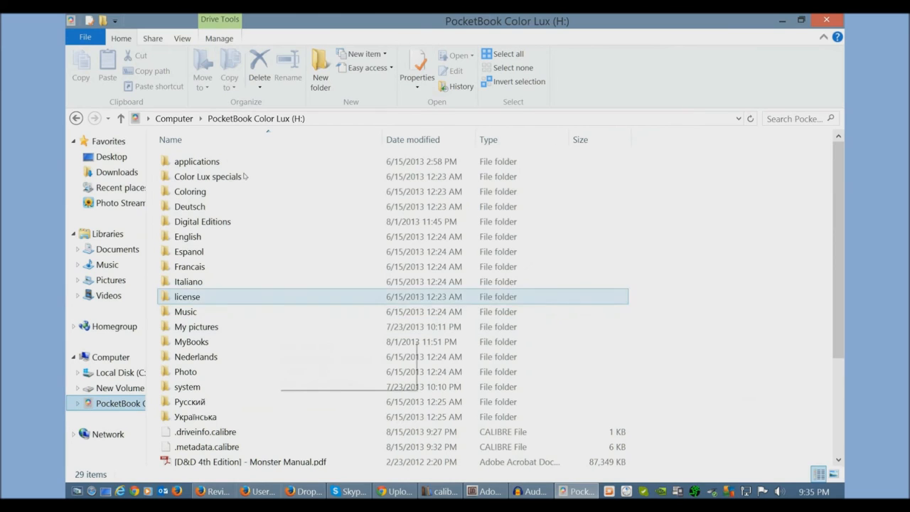
pyautogui.click(191, 341)
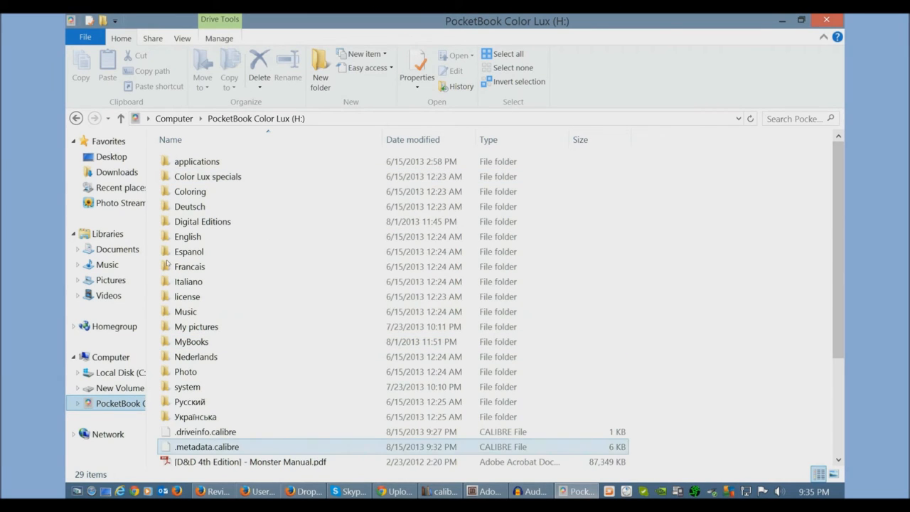
pyautogui.click(191, 191)
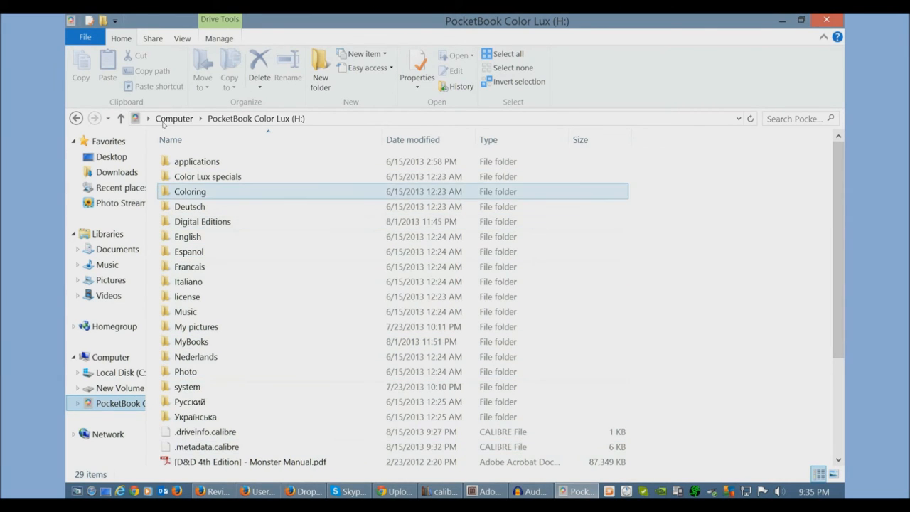
pyautogui.click(196, 416)
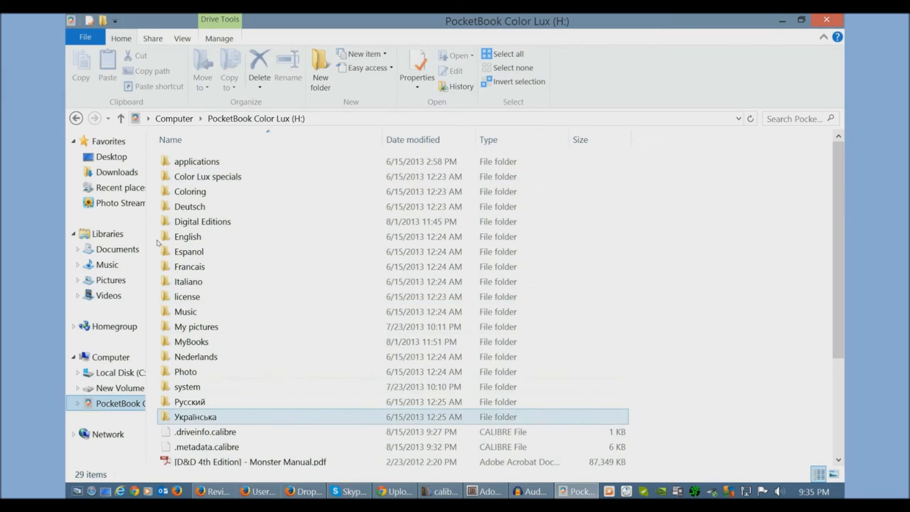
pyautogui.click(185, 371)
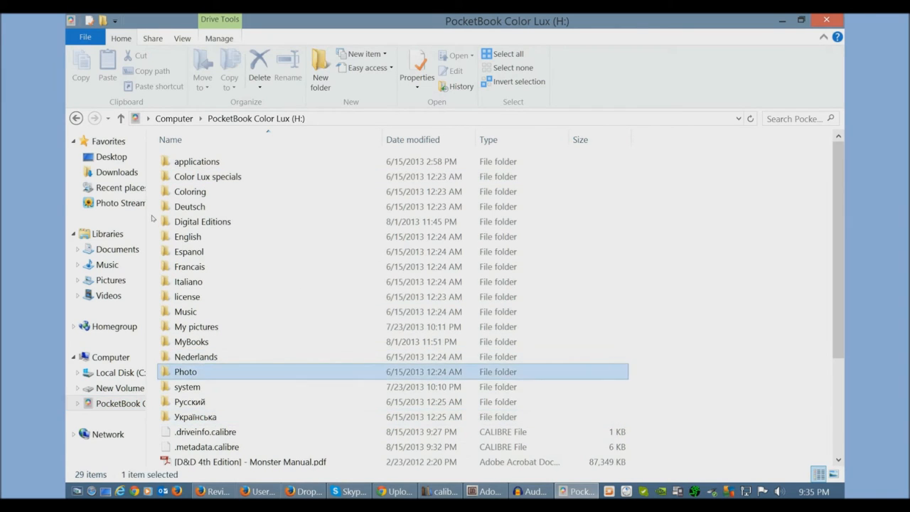
pyautogui.doubleClick(184, 371)
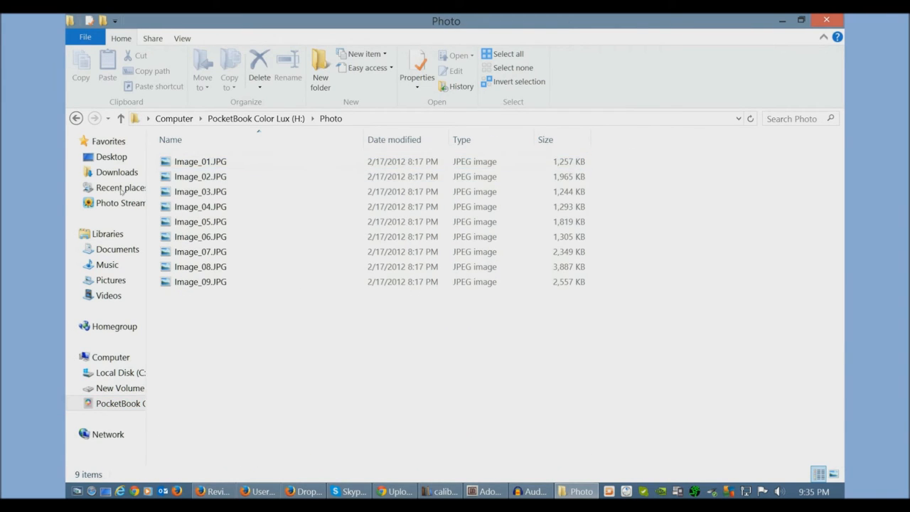
# Check that the Digital Editions folder holds the Enchanted Awakening EPUB, then return to the H: drive root.
pyautogui.click(199, 267)
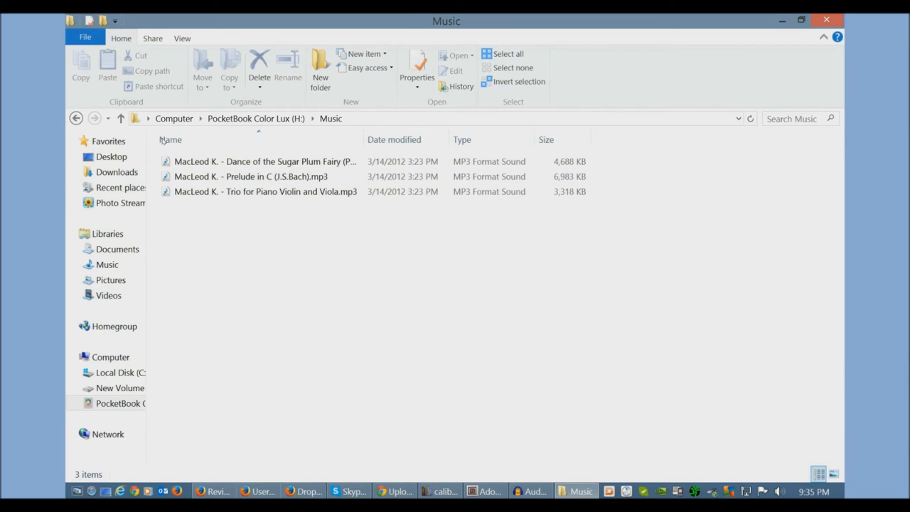
pyautogui.moveTo(364, 108)
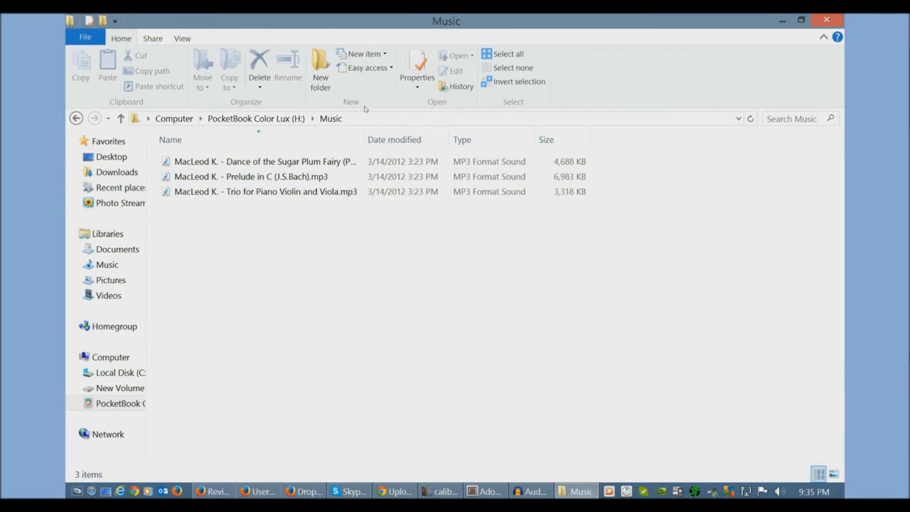
pyautogui.moveTo(208, 199)
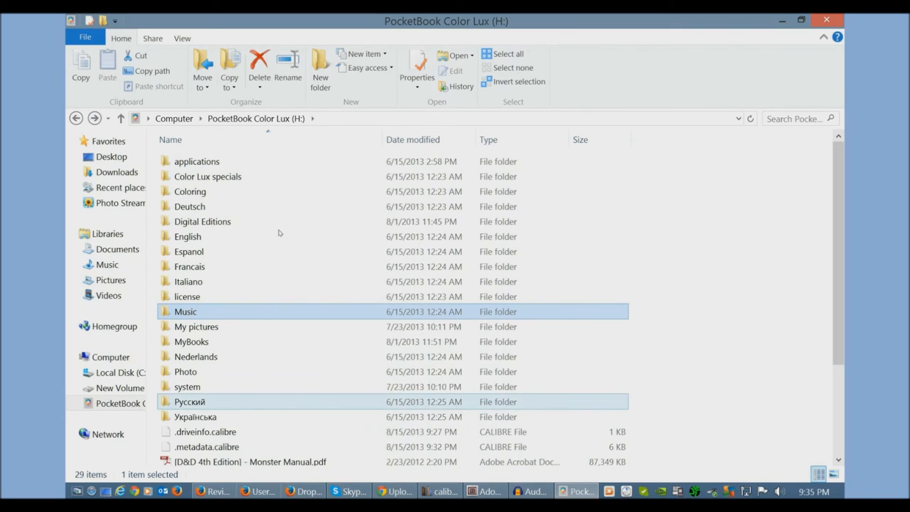
pyautogui.doubleClick(187, 236)
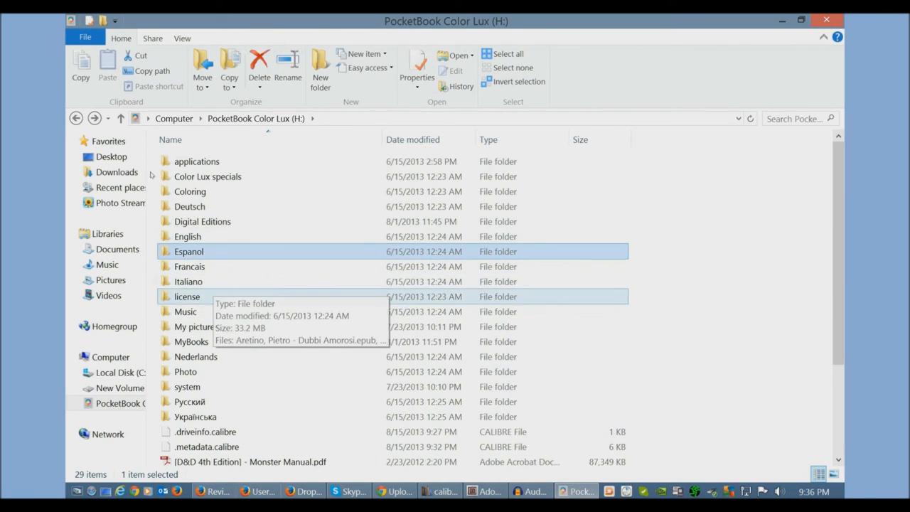
pyautogui.moveTo(142, 154)
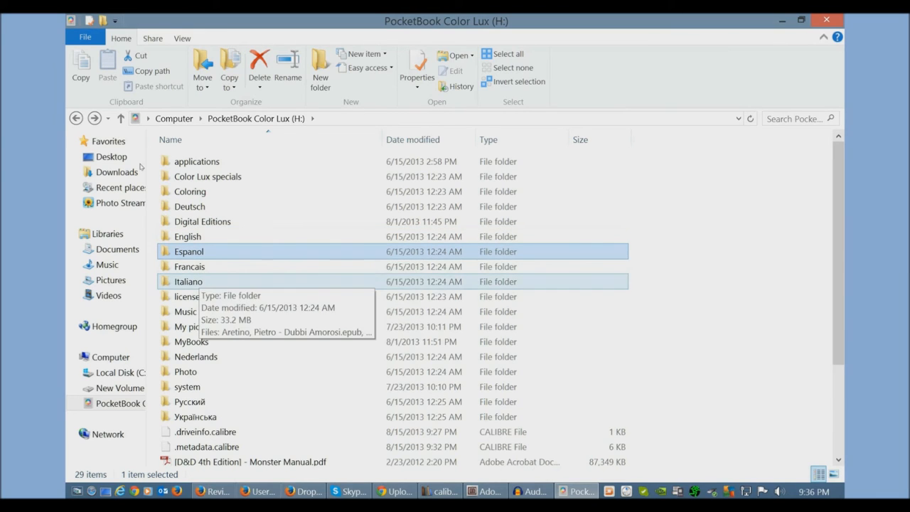
pyautogui.moveTo(145, 168)
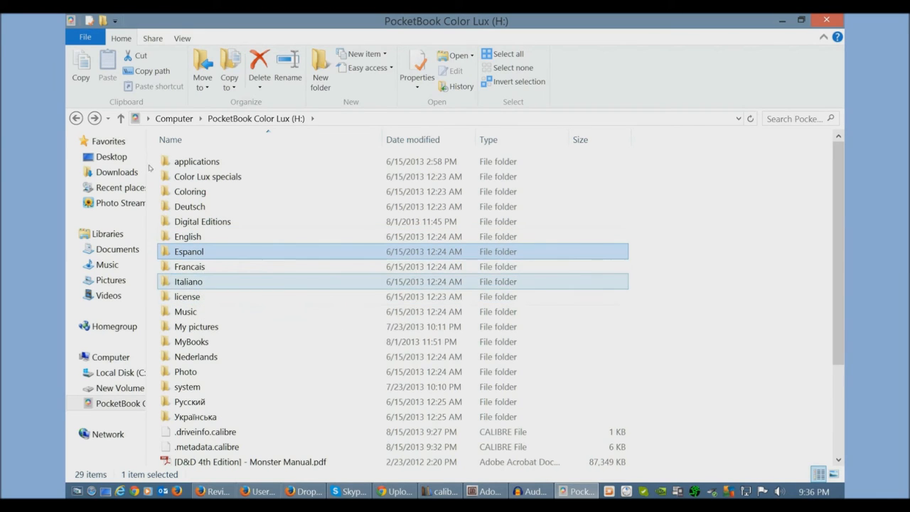
pyautogui.click(189, 266)
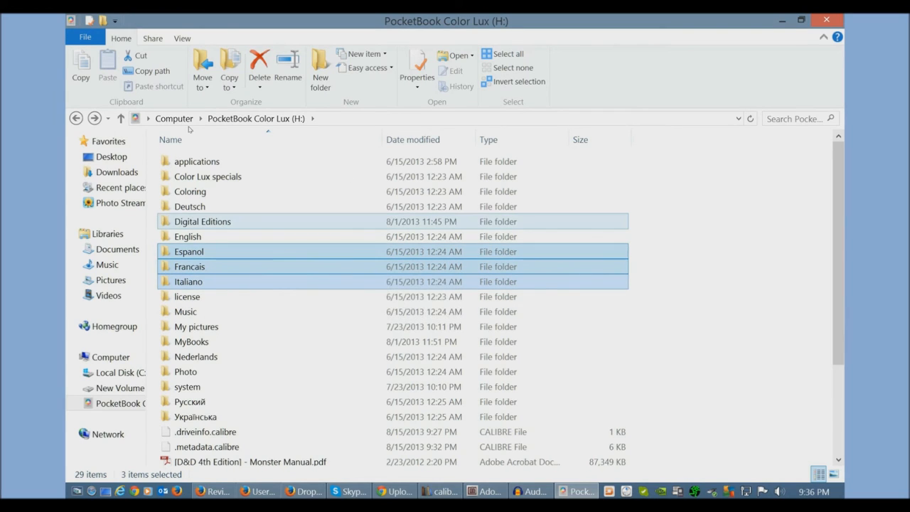
pyautogui.doubleClick(201, 222)
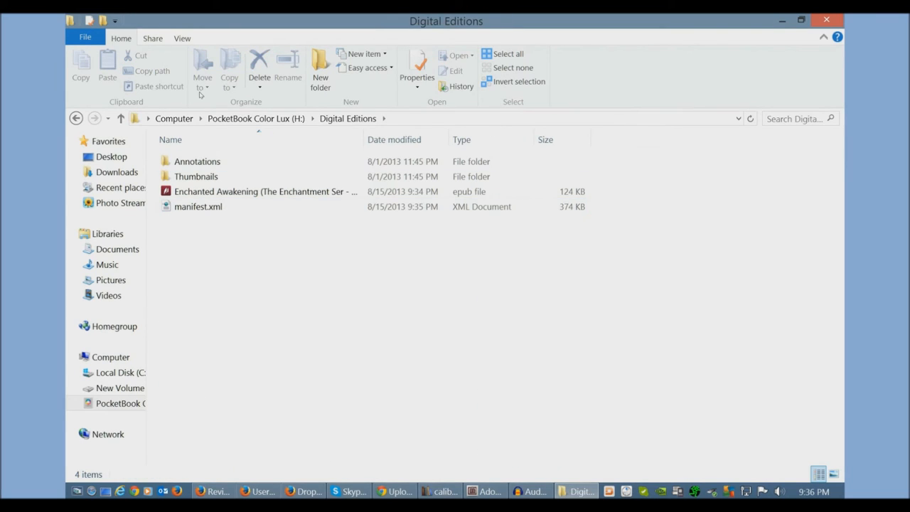
pyautogui.moveTo(197, 206)
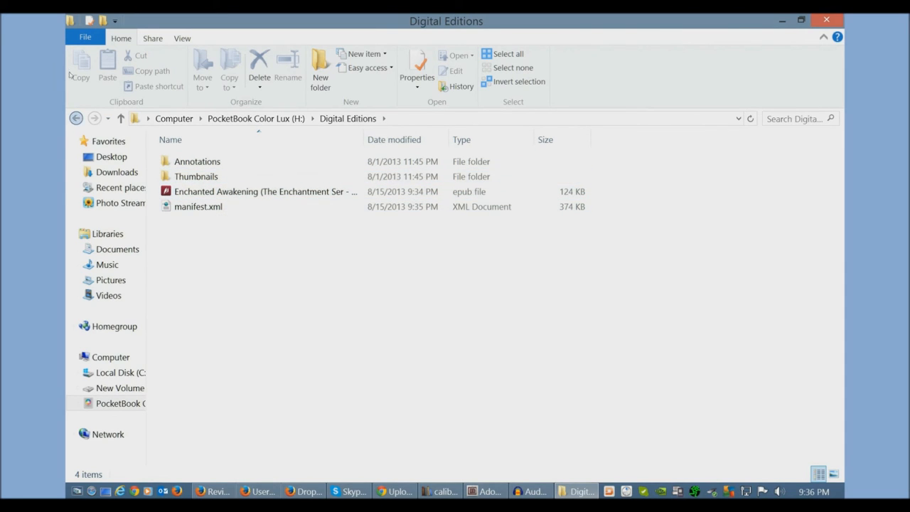
pyautogui.click(119, 118)
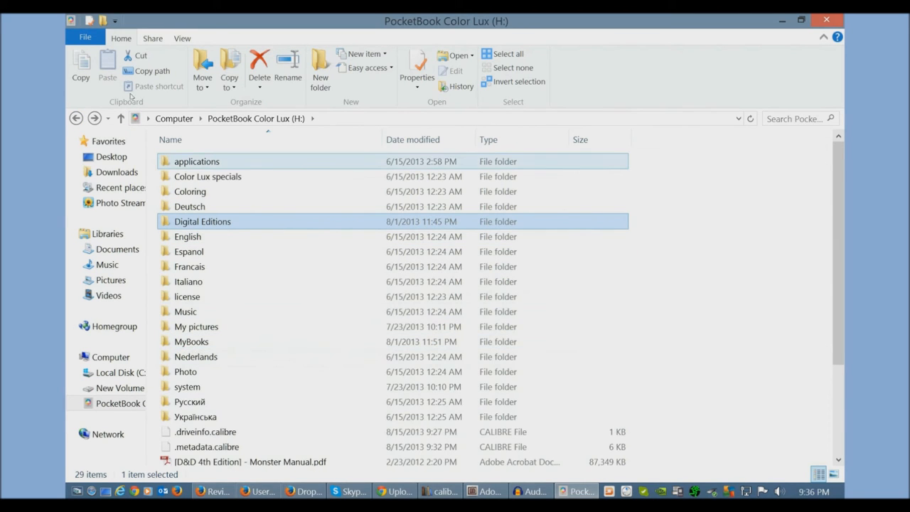
pyautogui.doubleClick(196, 162)
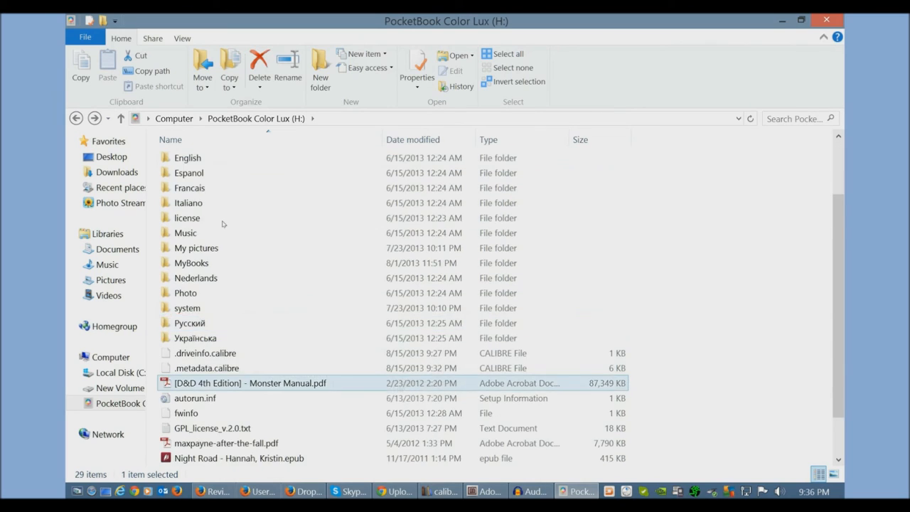
pyautogui.scroll(-3)
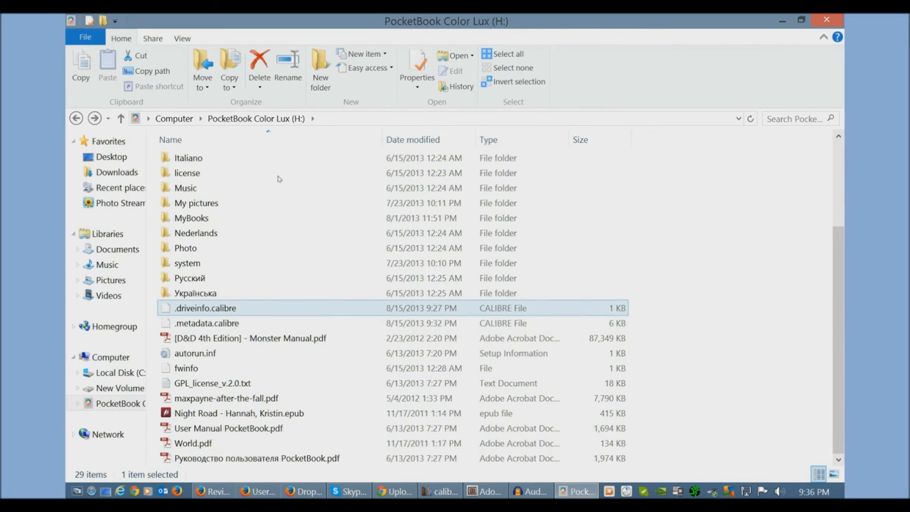
pyautogui.scroll(-3)
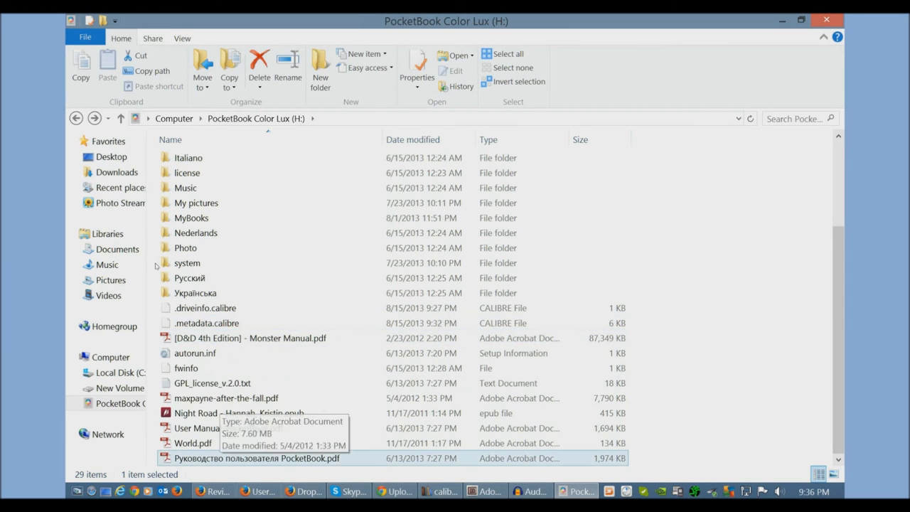
pyautogui.scroll(3)
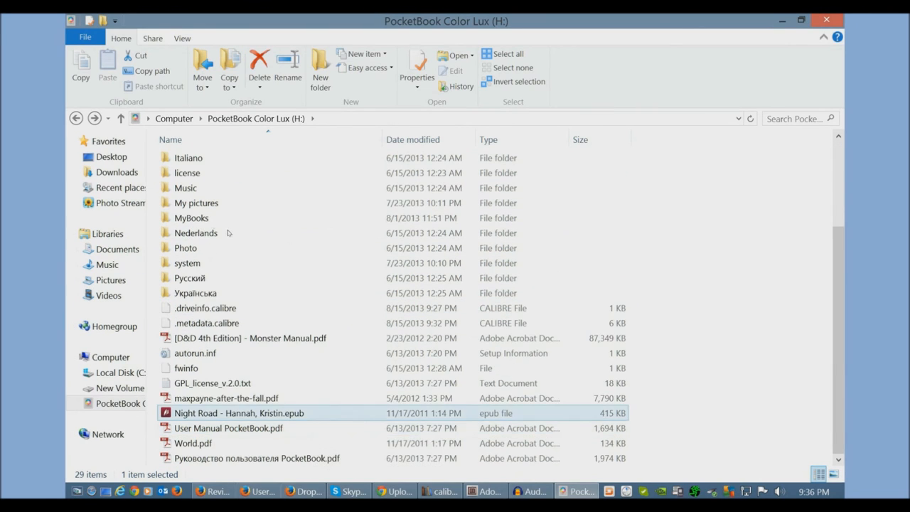
pyautogui.click(250, 339)
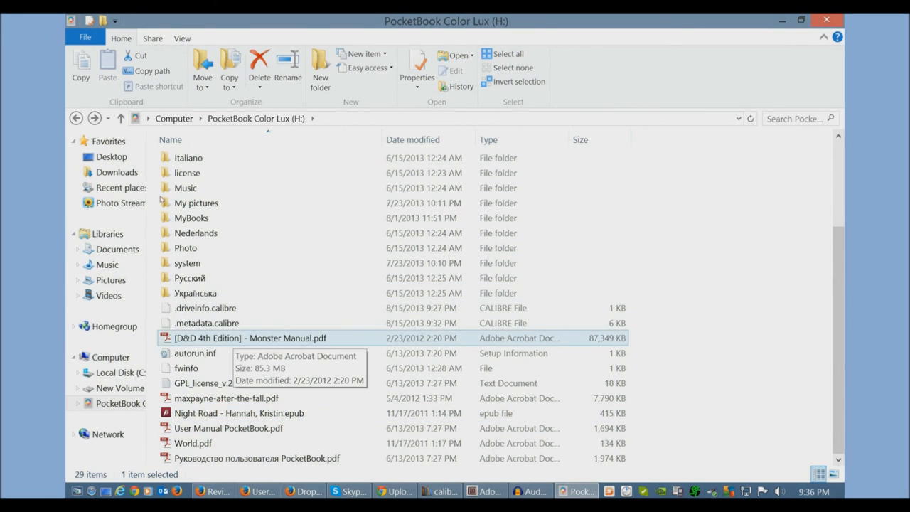
pyautogui.click(192, 443)
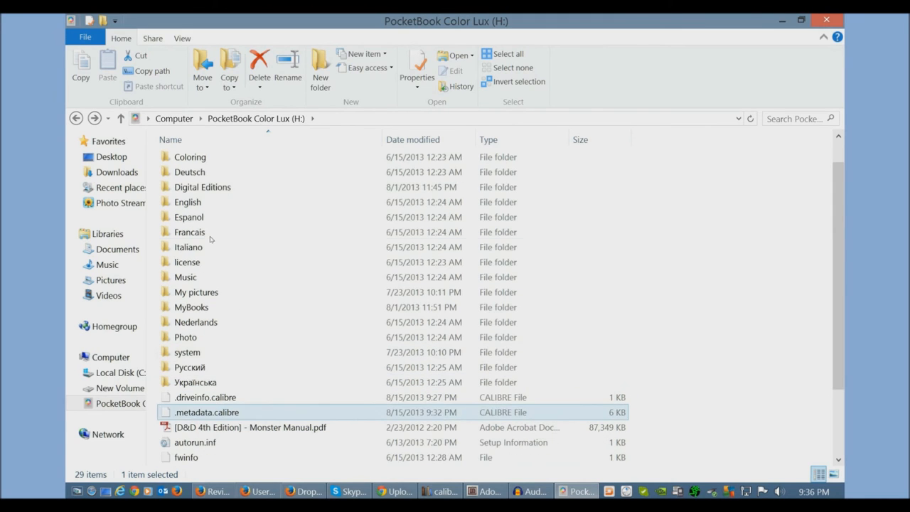
pyautogui.click(196, 381)
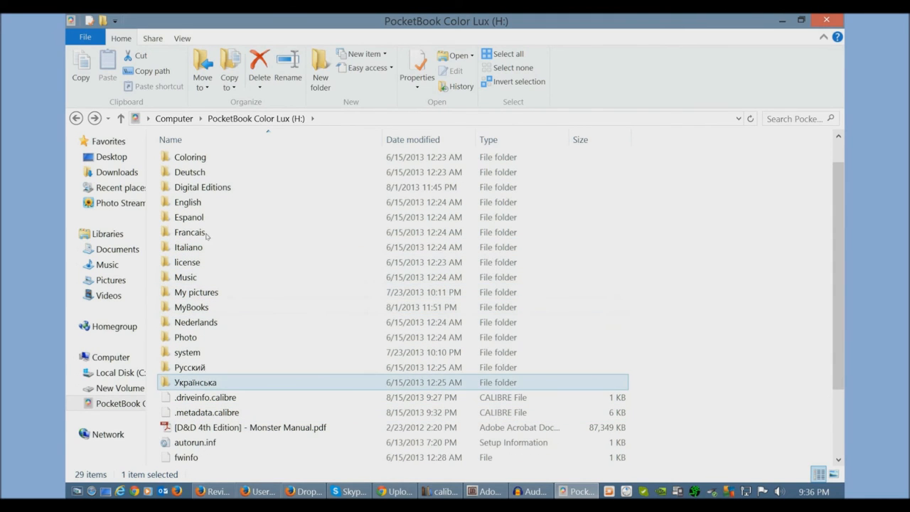
pyautogui.click(304, 490)
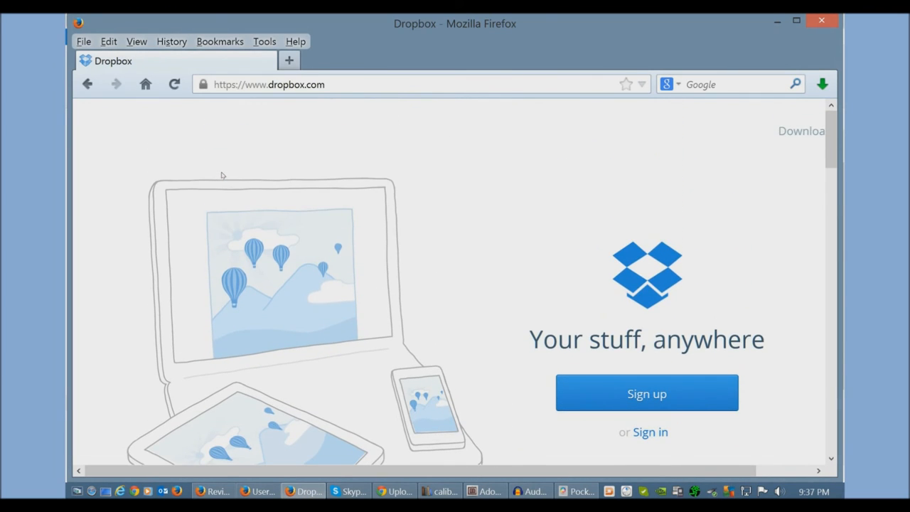
pyautogui.moveTo(650, 432)
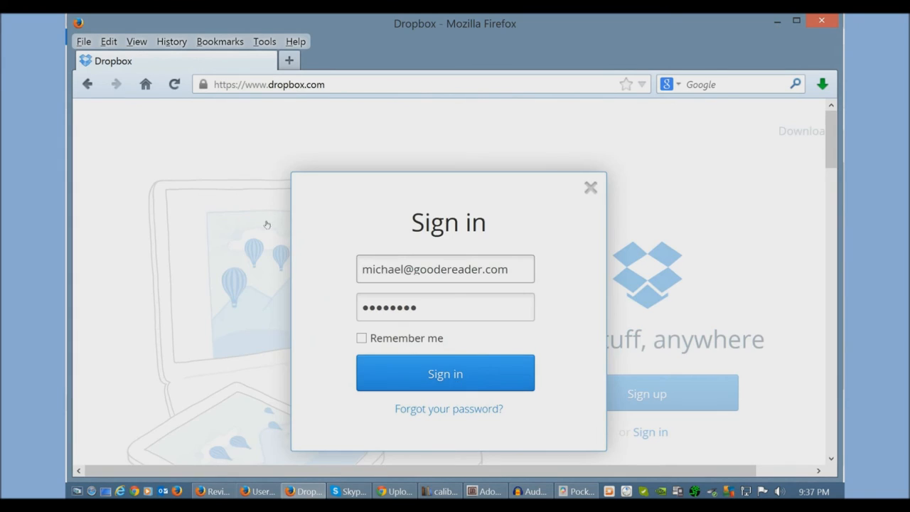
# Submit the Dropbox email and password to sign in to the account.
pyautogui.click(445, 373)
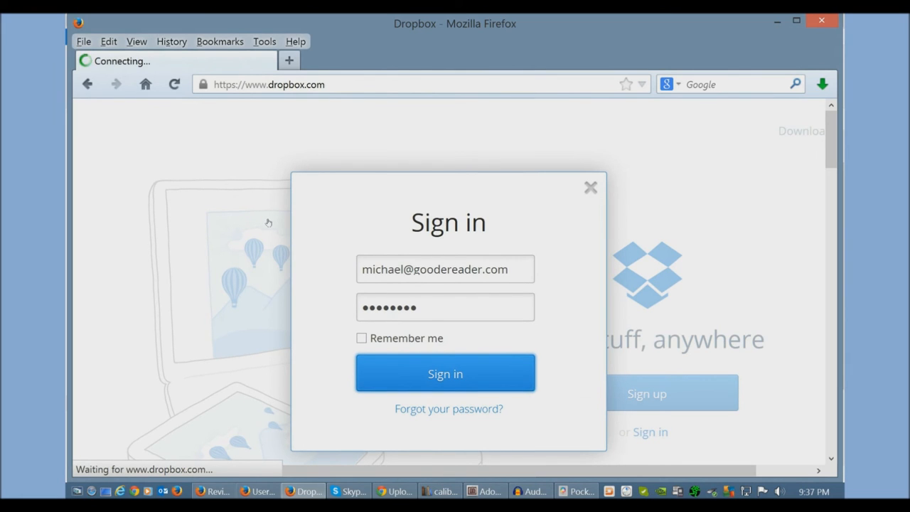
pyautogui.click(445, 372)
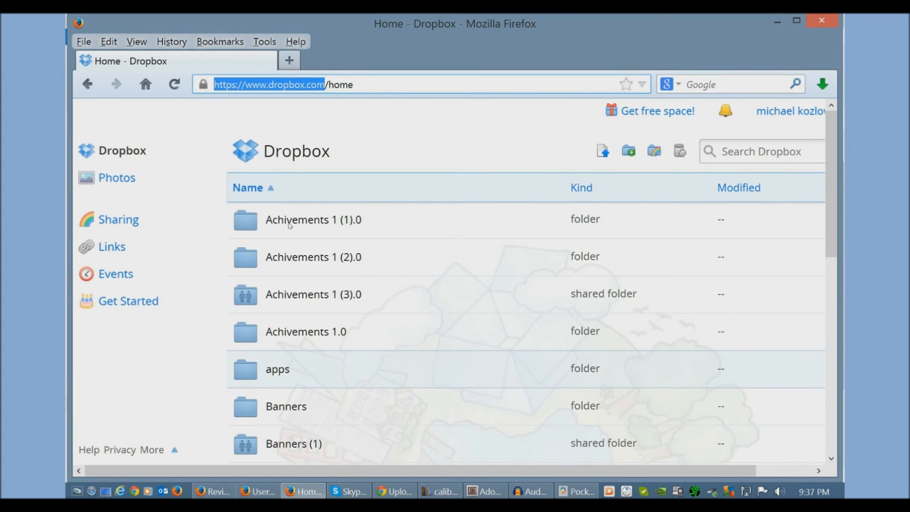
pyautogui.scroll(-3)
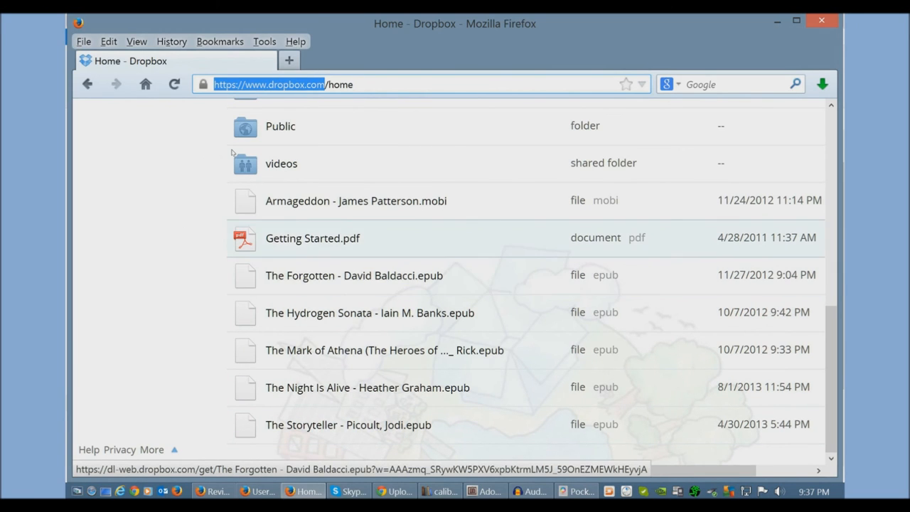
pyautogui.moveTo(353, 275)
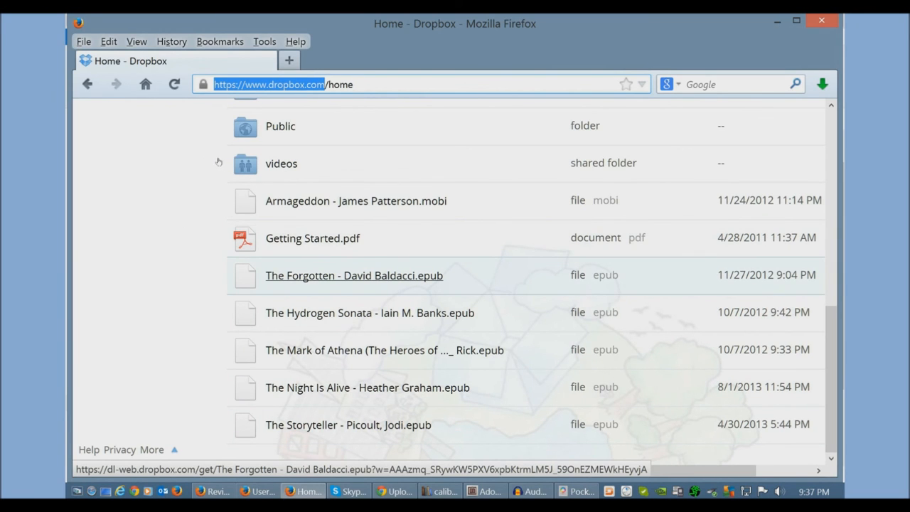
pyautogui.moveTo(233, 168)
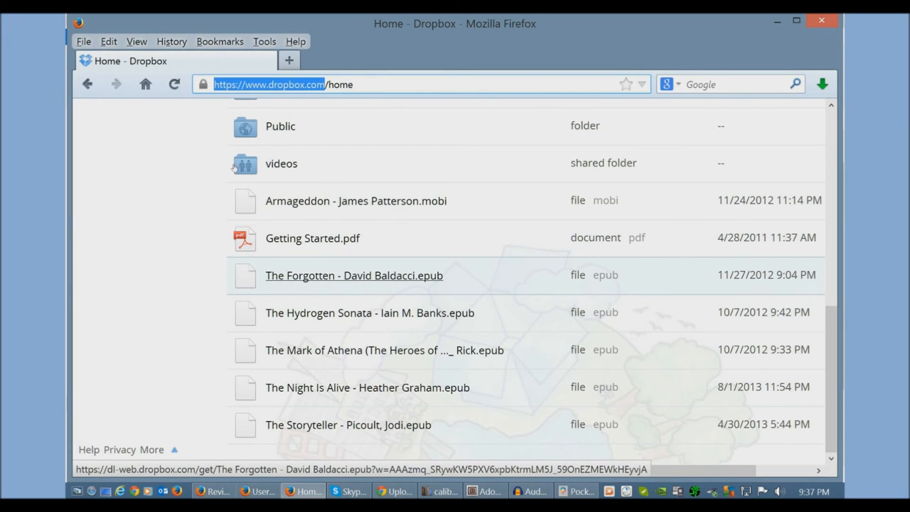
pyautogui.moveTo(236, 165)
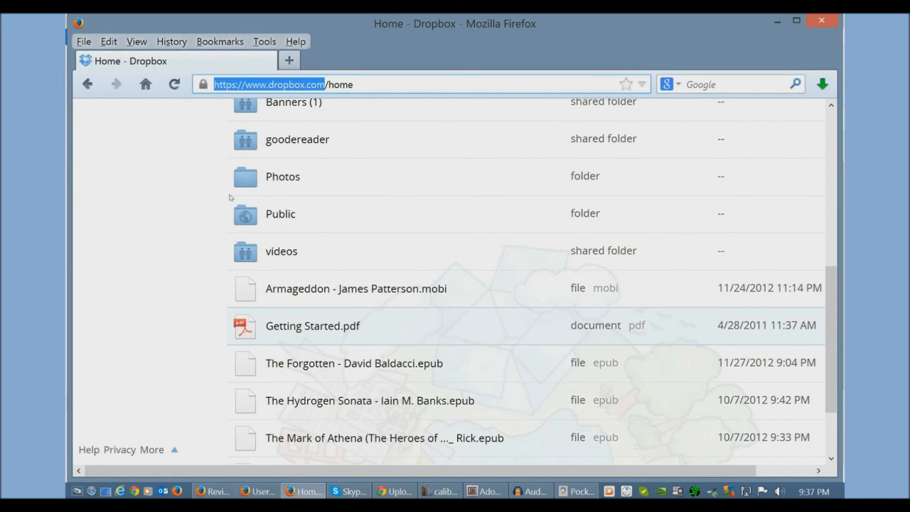
pyautogui.scroll(-3)
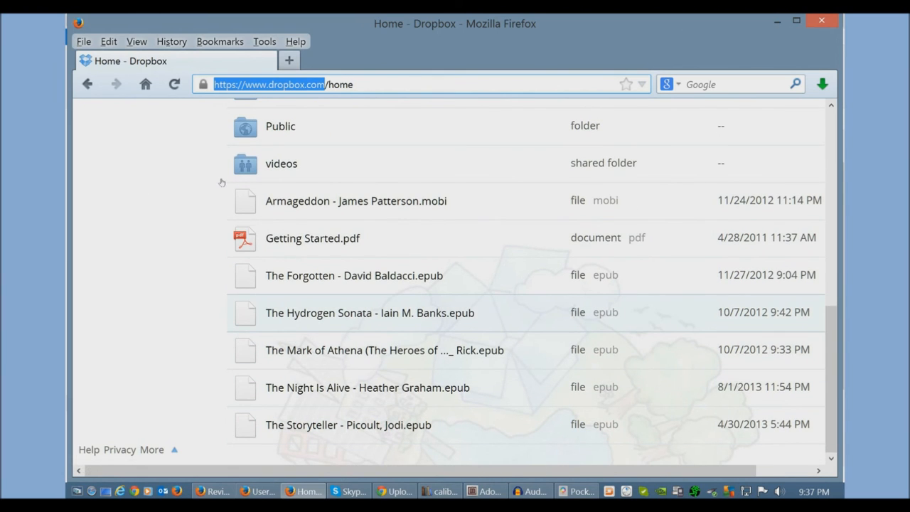
pyautogui.moveTo(369, 313)
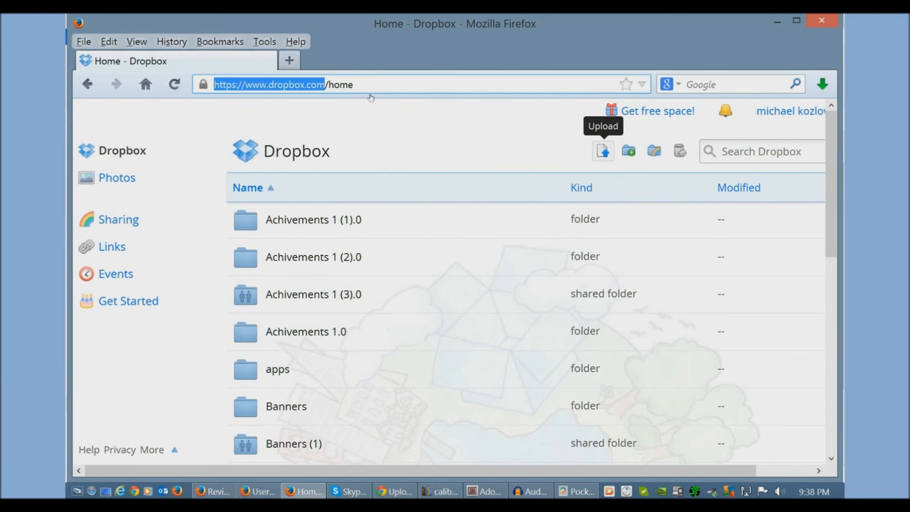
# Upload The Godborn - Paul S. Kemp.epub from the Desktop and dismiss the finished upload window.
pyautogui.click(602, 151)
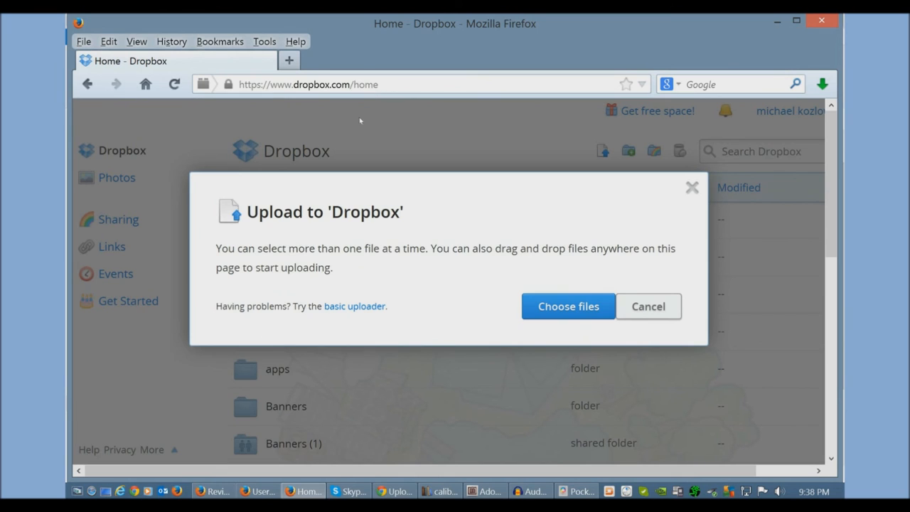
pyautogui.click(568, 306)
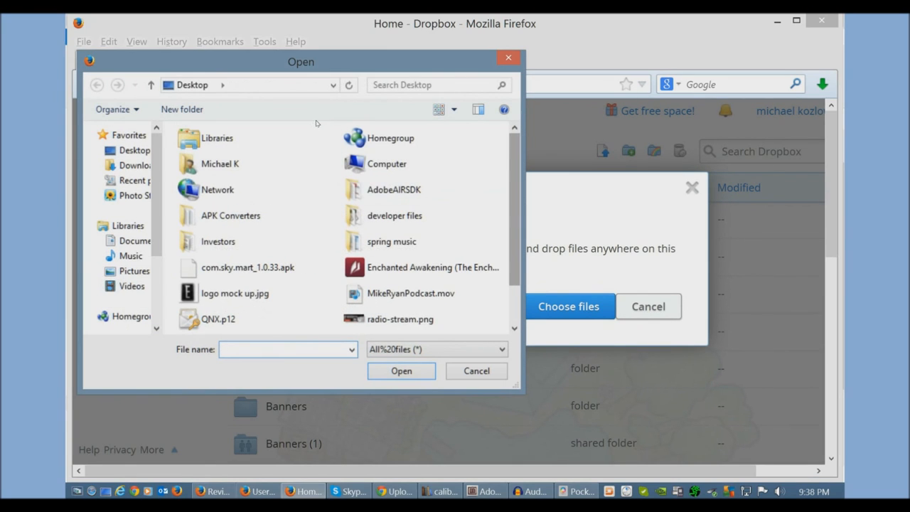
pyautogui.click(433, 296)
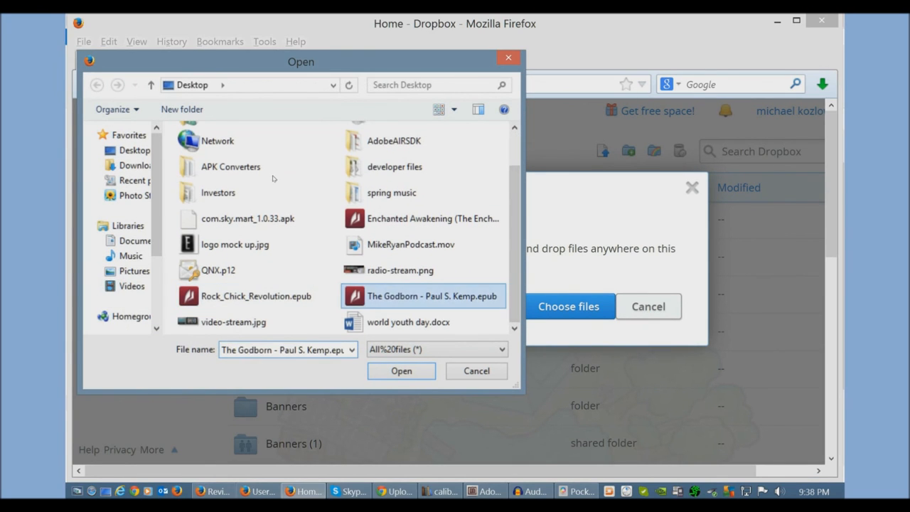
pyautogui.click(401, 370)
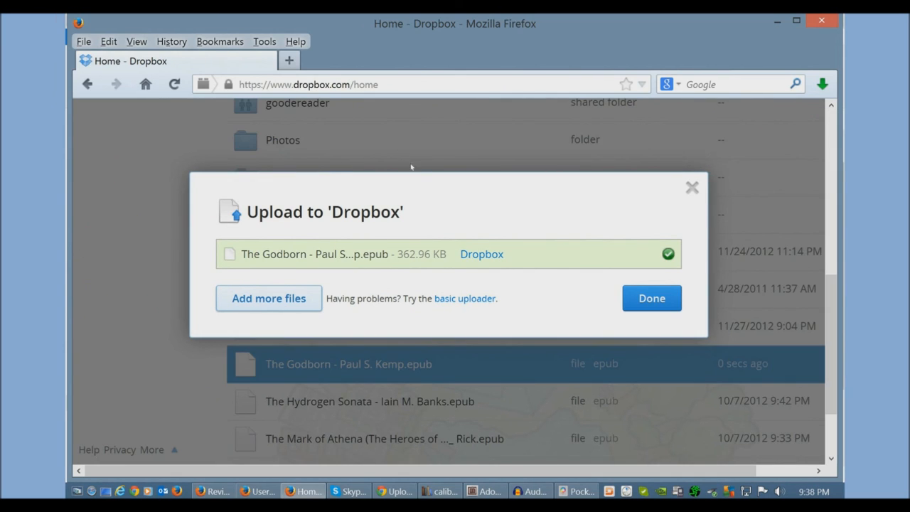
pyautogui.click(651, 299)
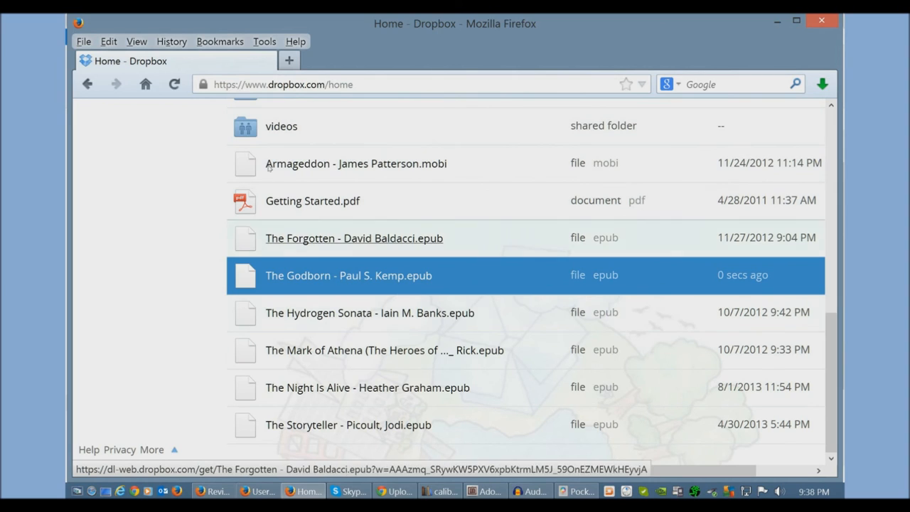
pyautogui.moveTo(306, 201)
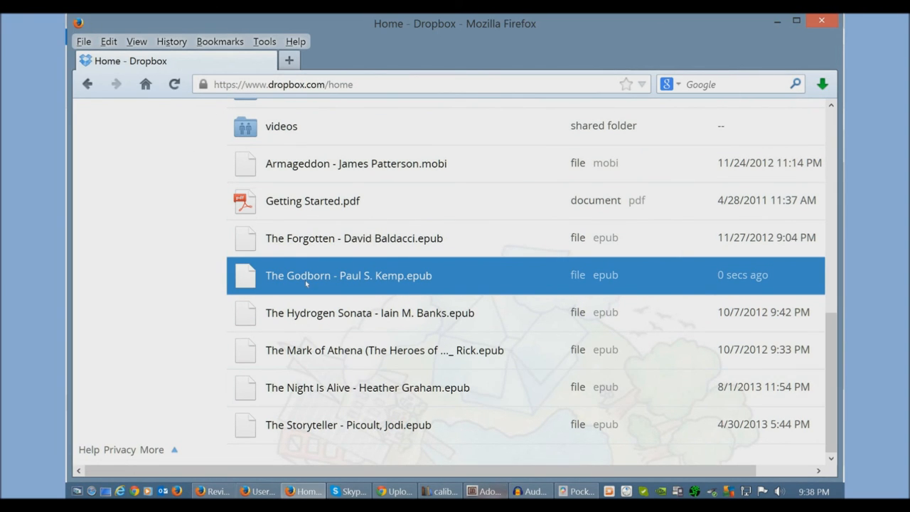
pyautogui.moveTo(310, 287)
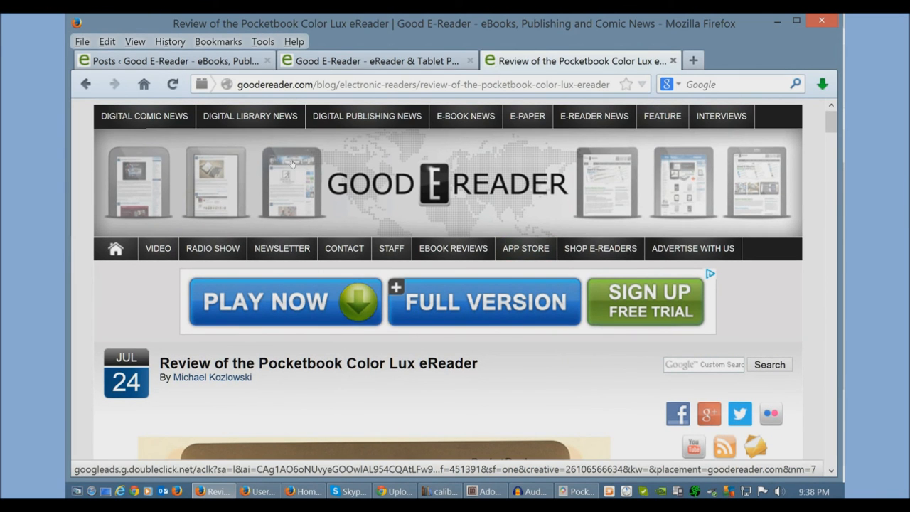
# Scroll down through the Good E-Reader Pocketbook Color Lux review article.
pyautogui.scroll(-3)
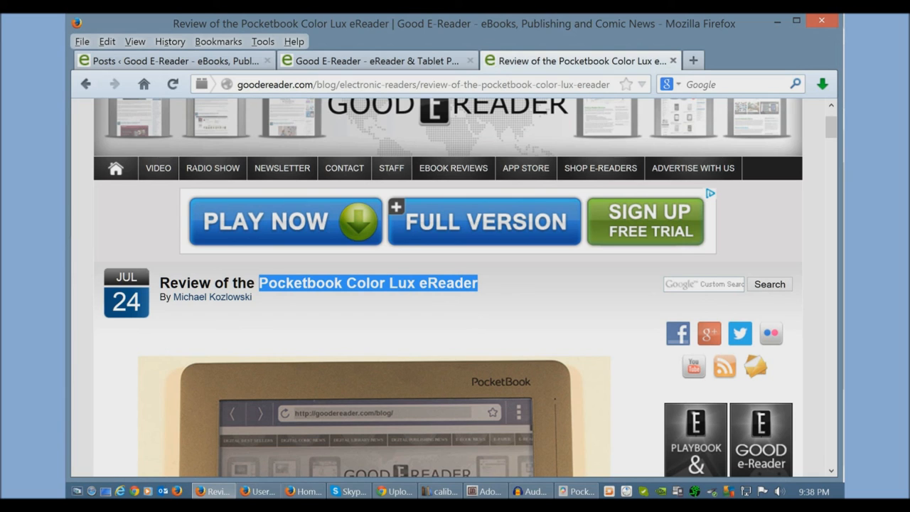
pyautogui.scroll(-3)
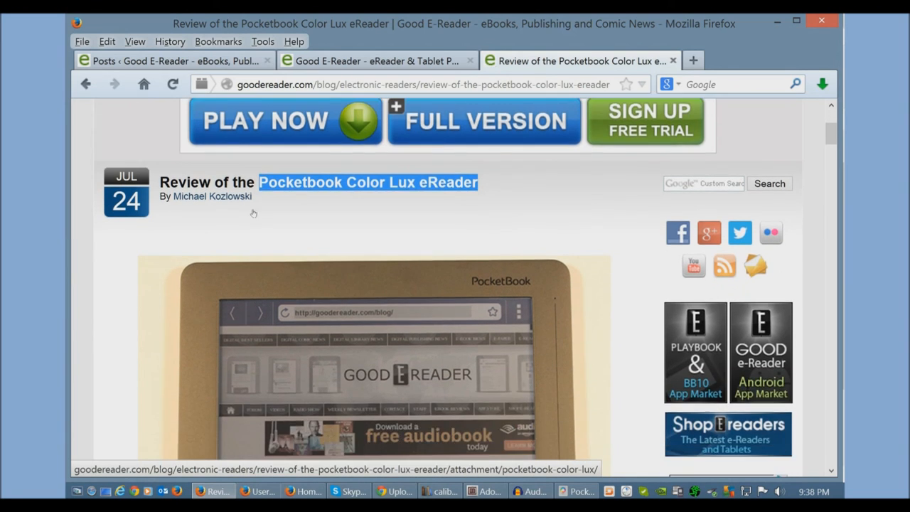
pyautogui.scroll(-3)
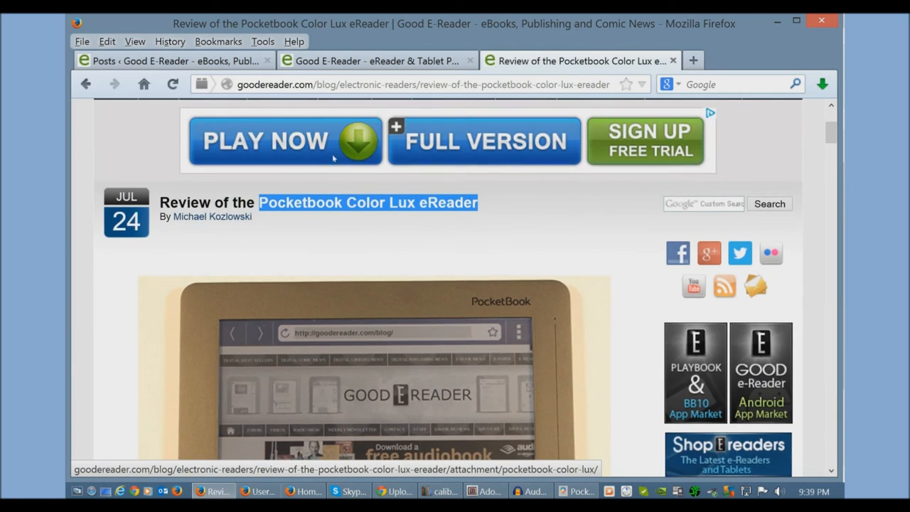
pyautogui.moveTo(386, 266)
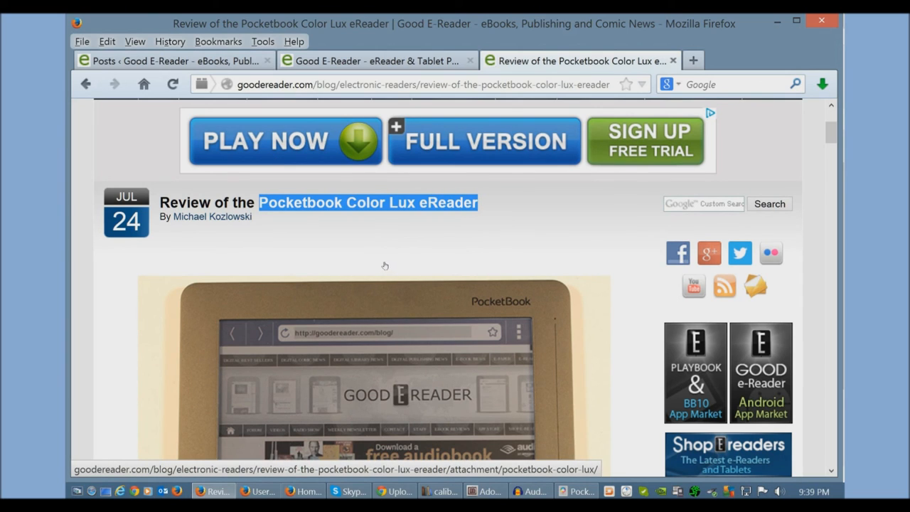